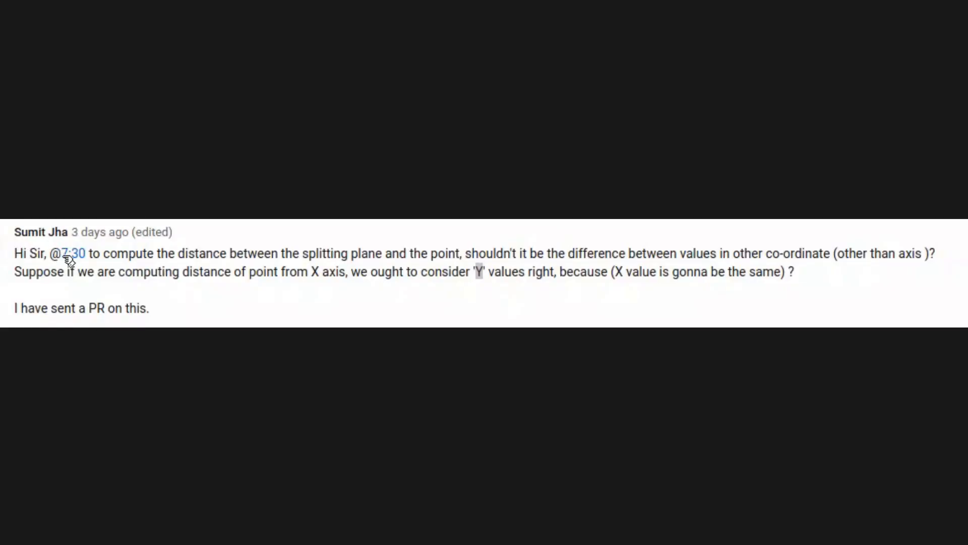
mouse_move(284, 255)
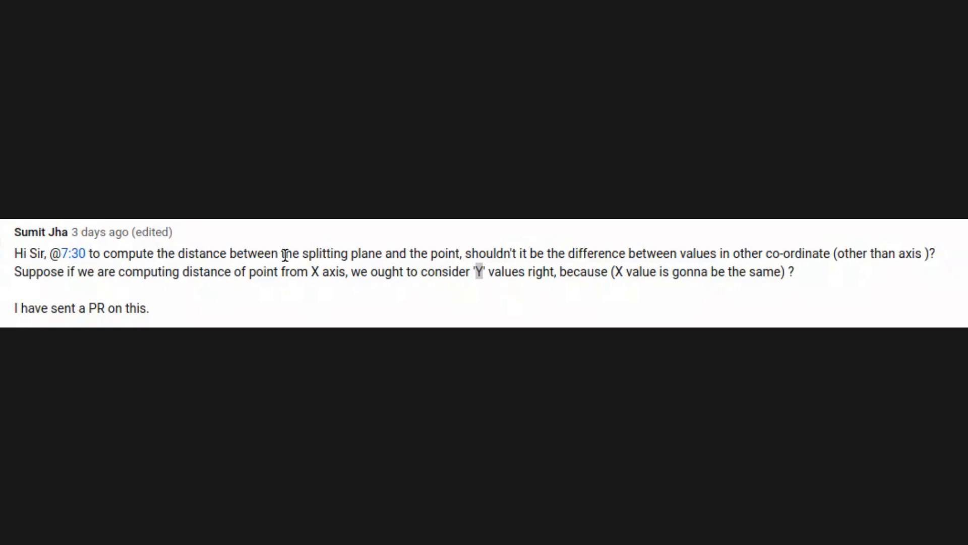
mouse_move(547, 255)
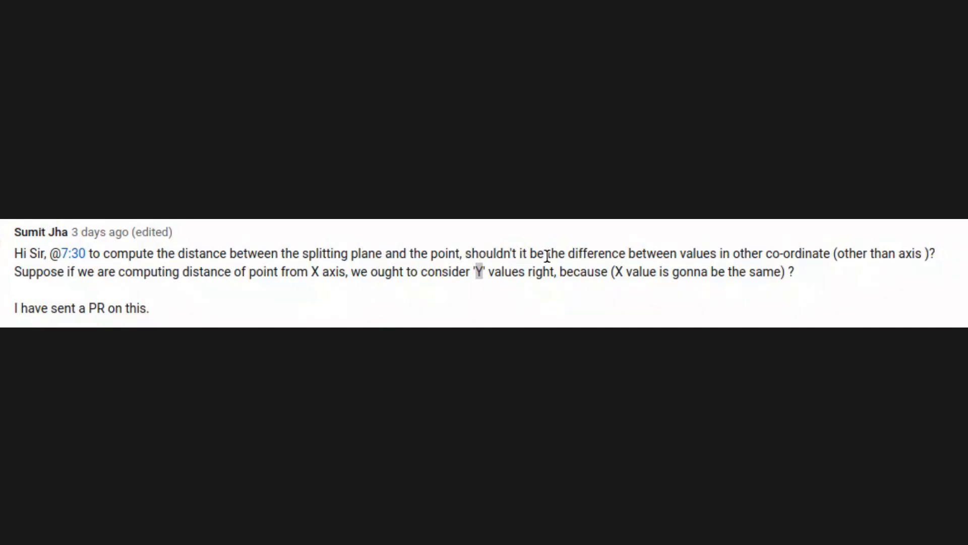
mouse_move(763, 253)
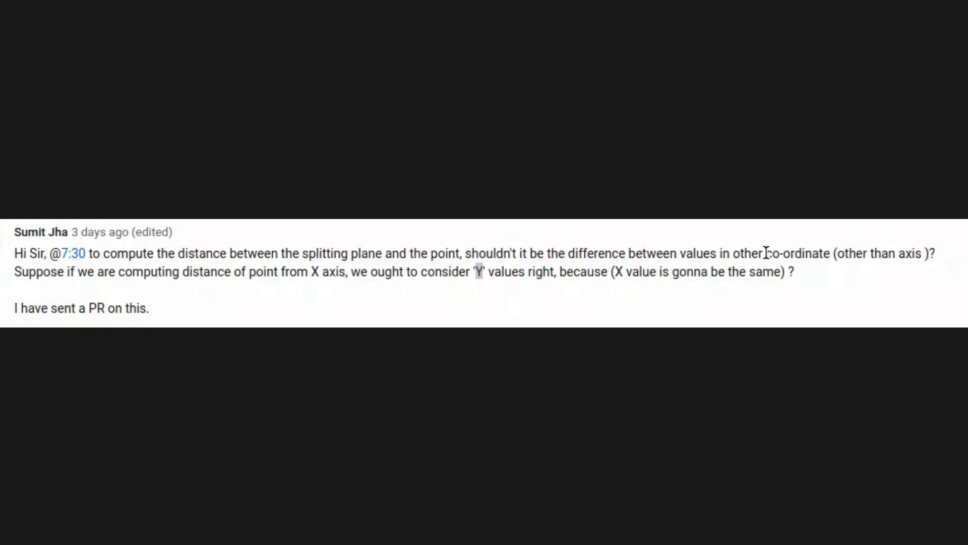
mouse_move(84, 293)
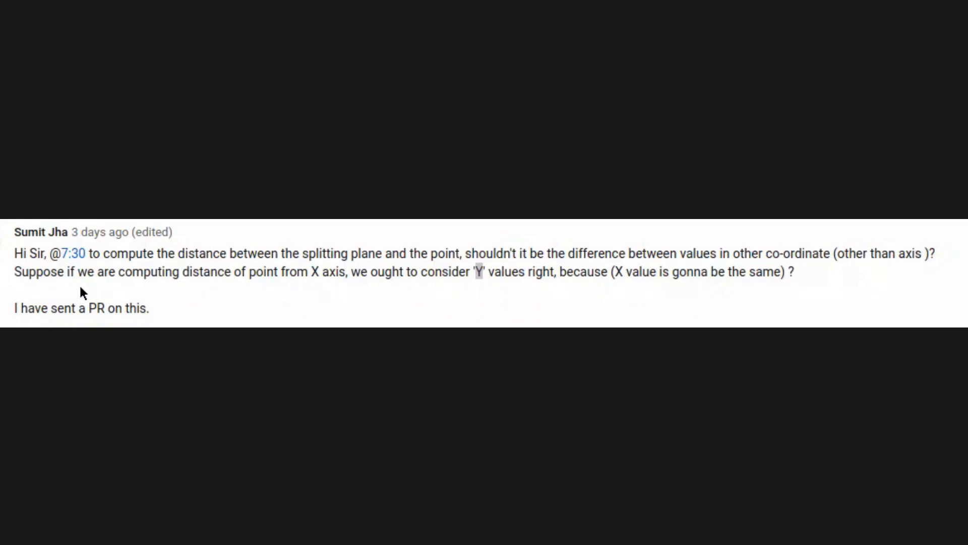
mouse_move(313, 265)
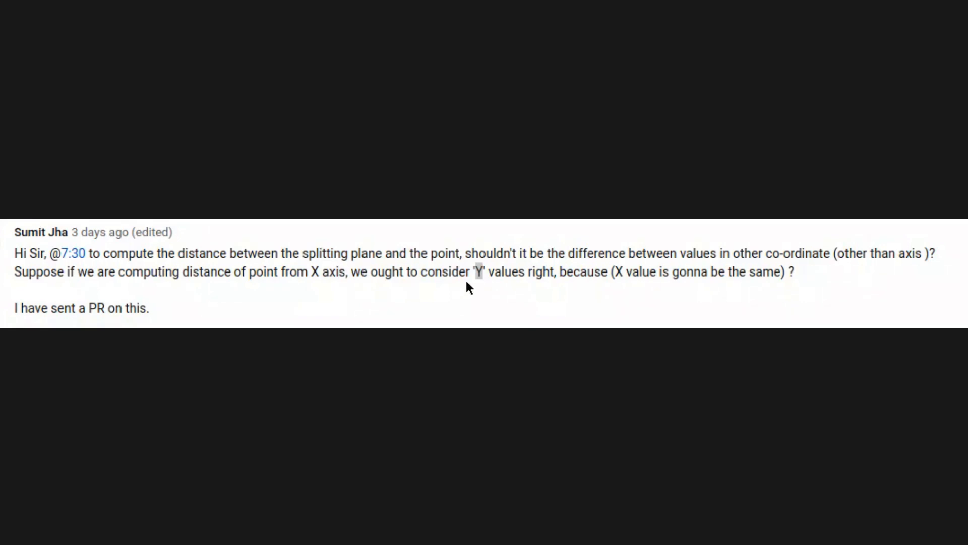
mouse_move(599, 271)
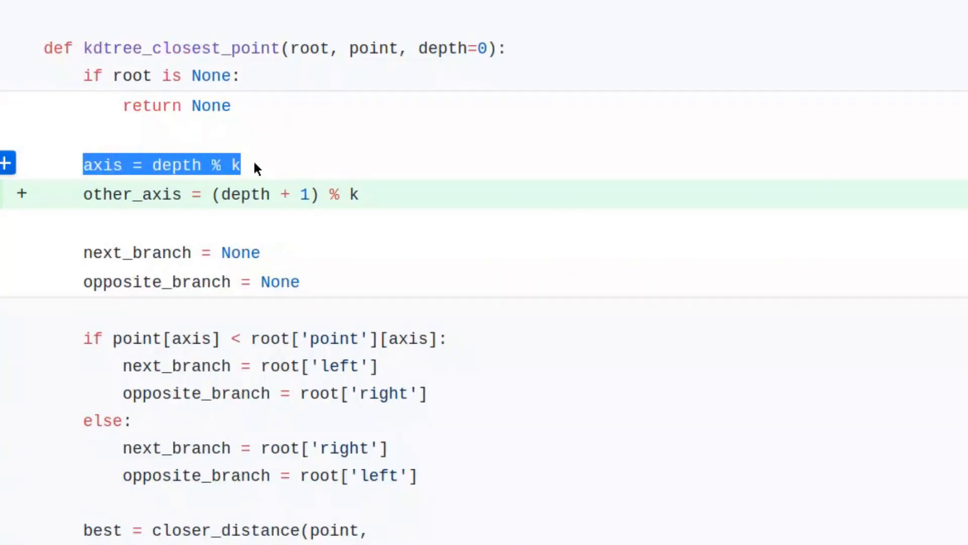
mouse_move(225, 197)
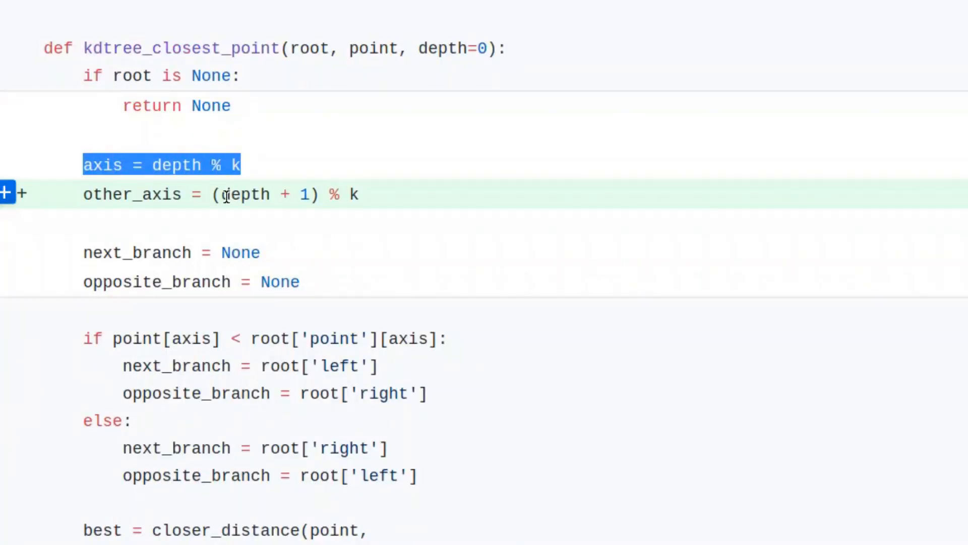
Review the diff replacing axis with other_axis in the pruning distance check
scroll(down, 3)
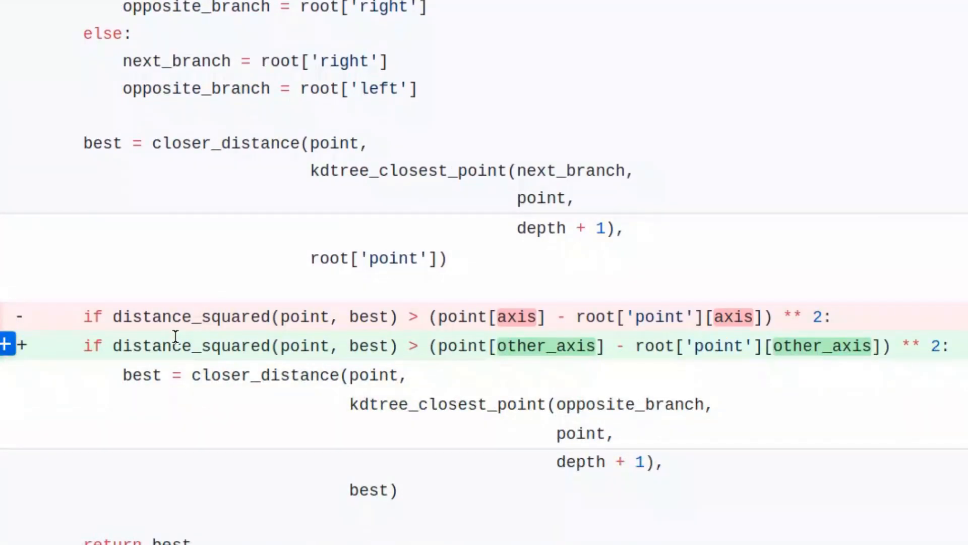
double_click(195, 87)
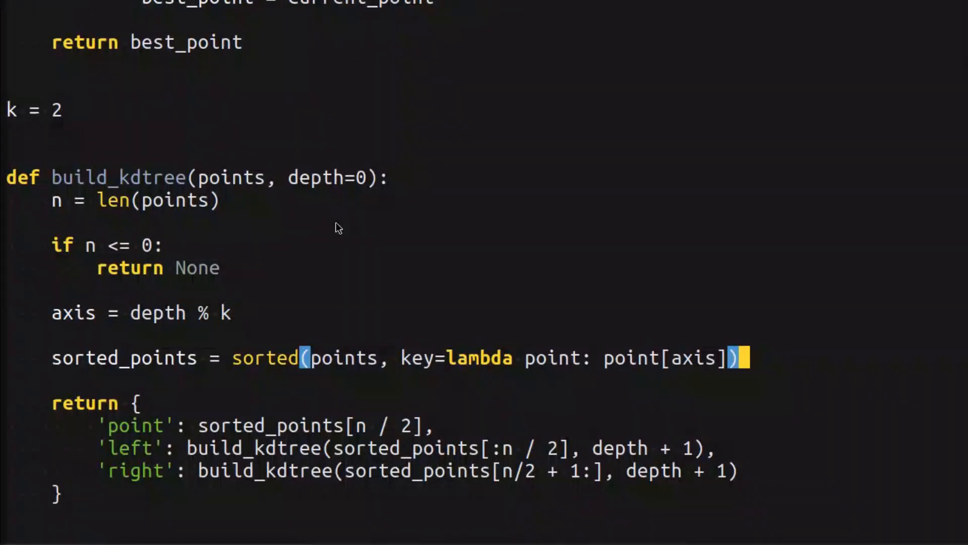
click(551, 357)
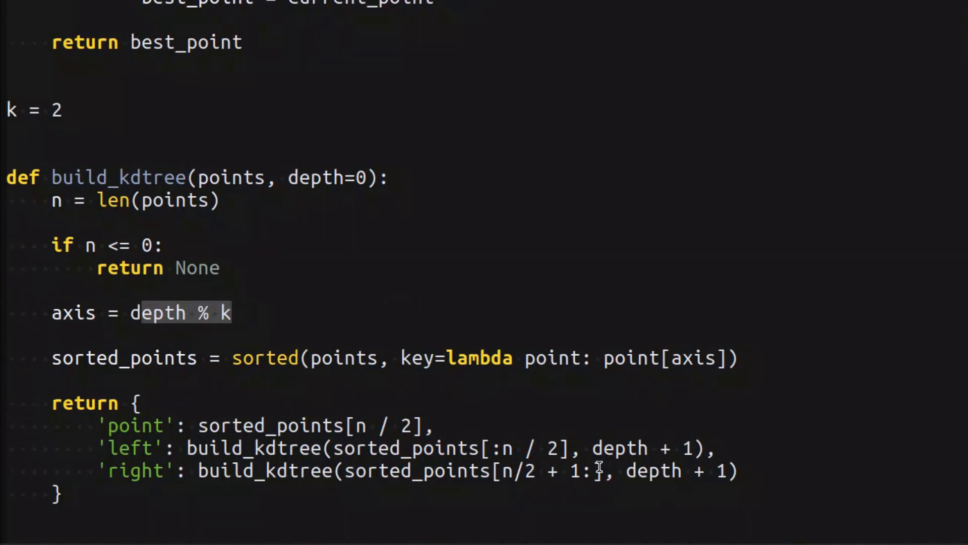
click(235, 313)
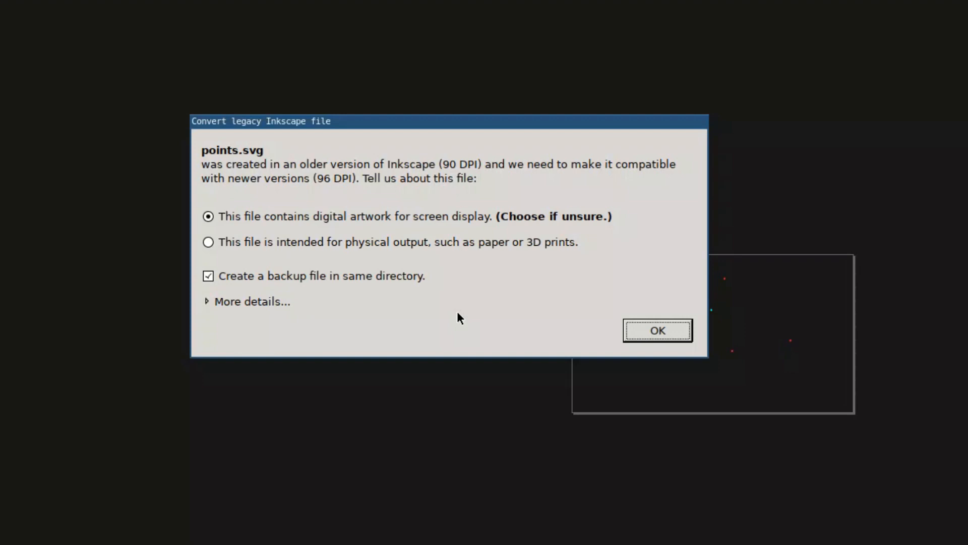
mouse_move(469, 319)
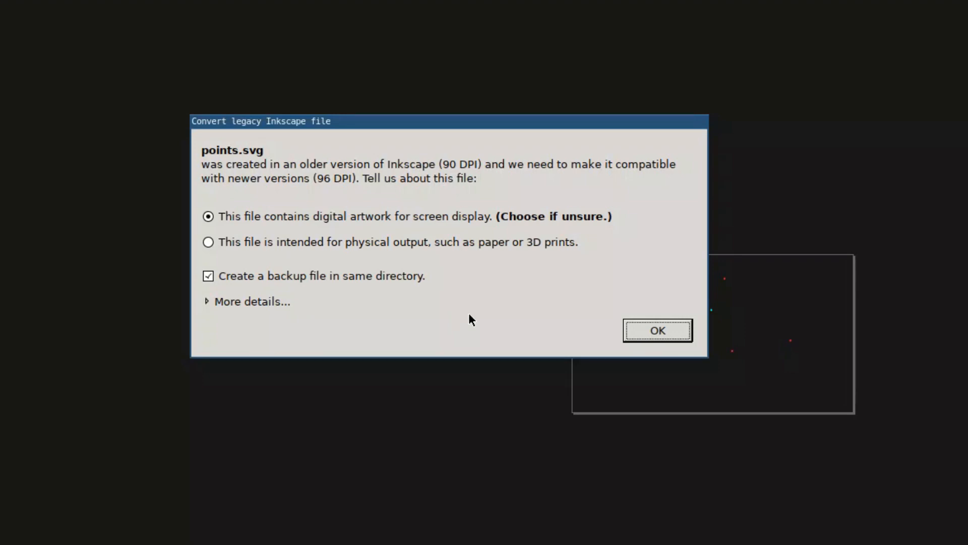
Accept the legacy conversion, drag two red points to new spots, and close without lingering
click(656, 330)
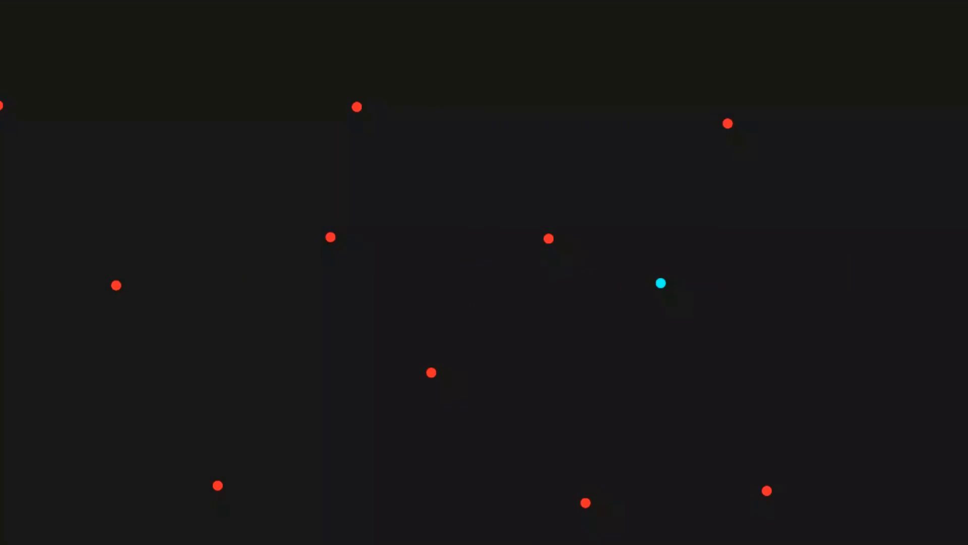
mouse_move(354, 121)
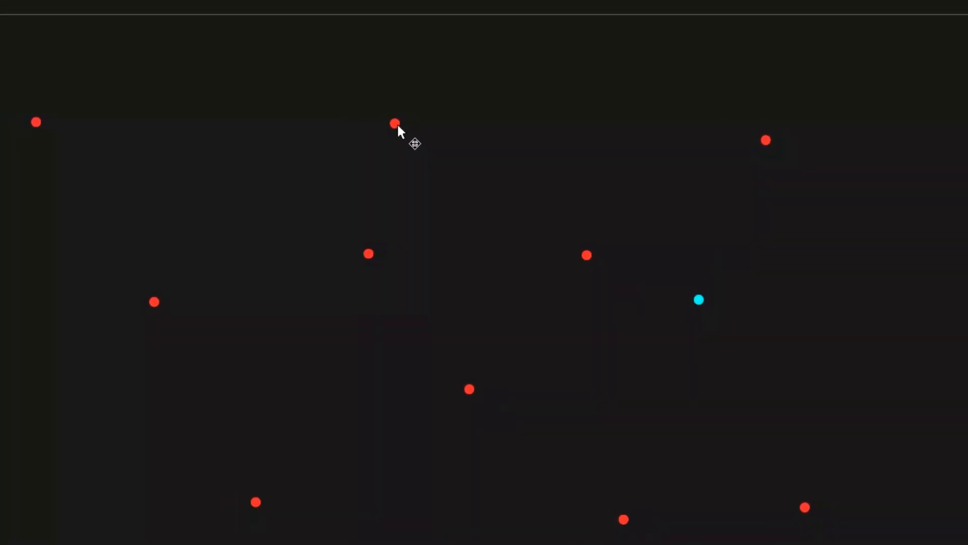
drag(395, 123, 529, 154)
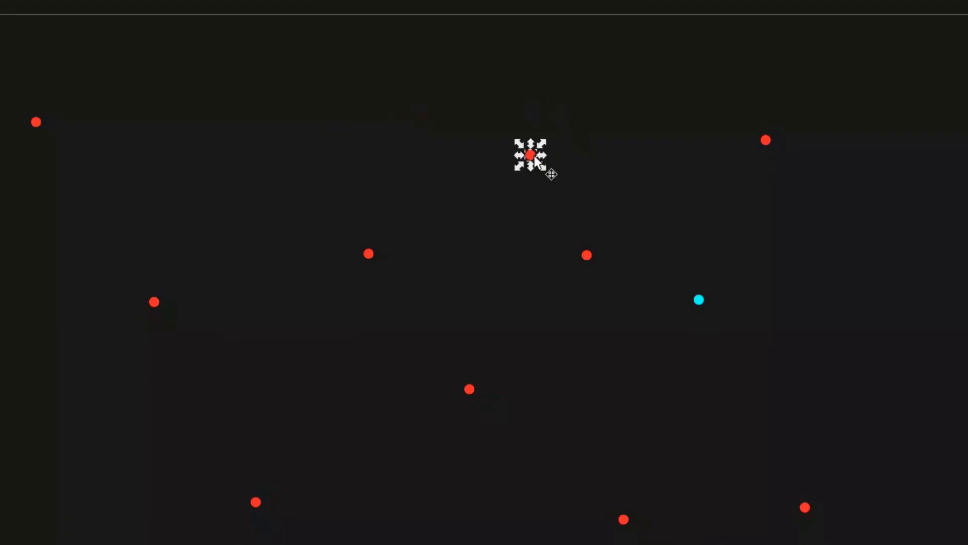
drag(530, 155, 488, 255)
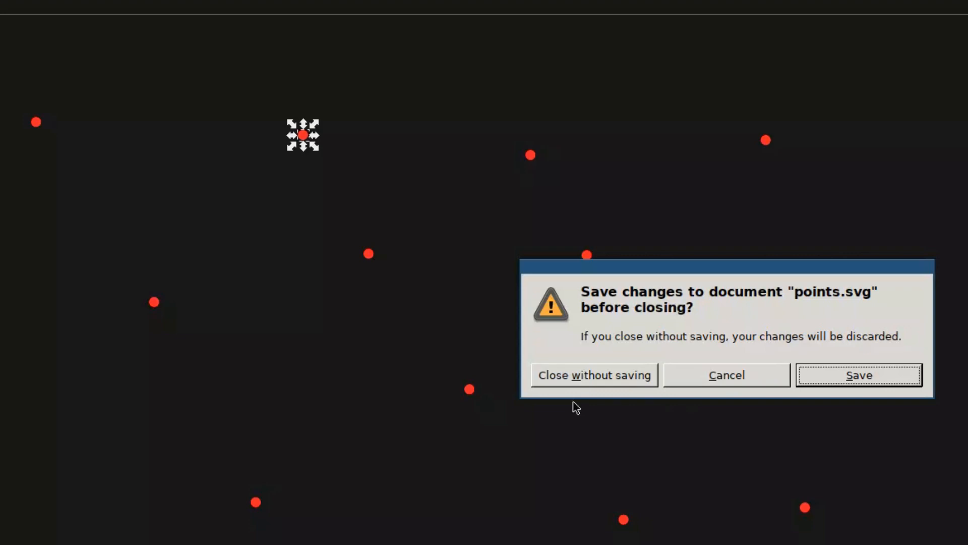
click(594, 375)
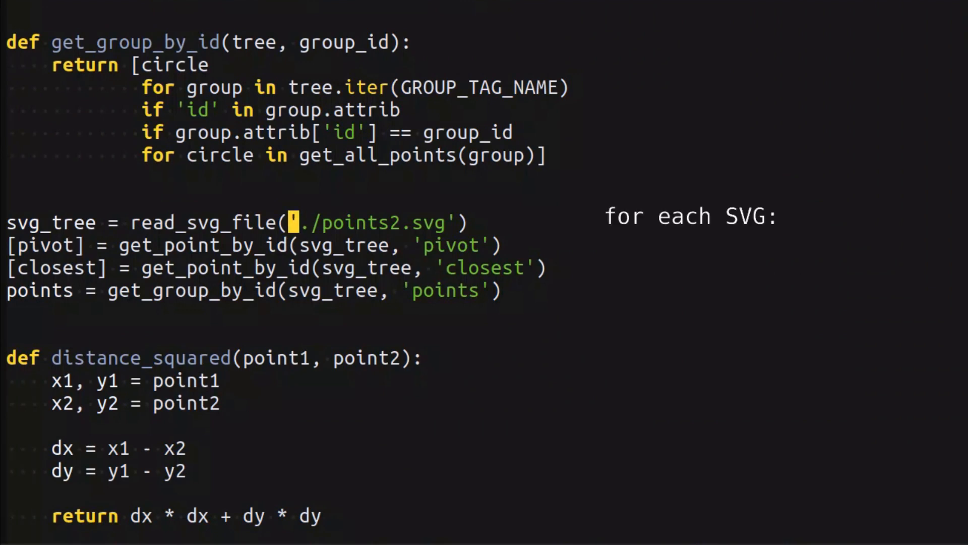
Add a 'build K-tree' comment and kdtree = build_kdtree(points) after the svg loading lines
text(build K-tree)
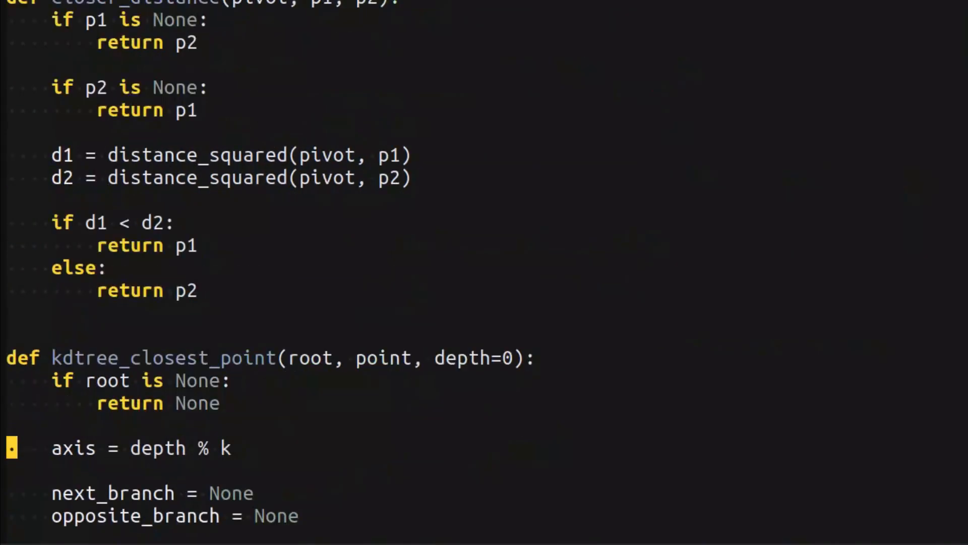
double_click(164, 357)
text(svg)
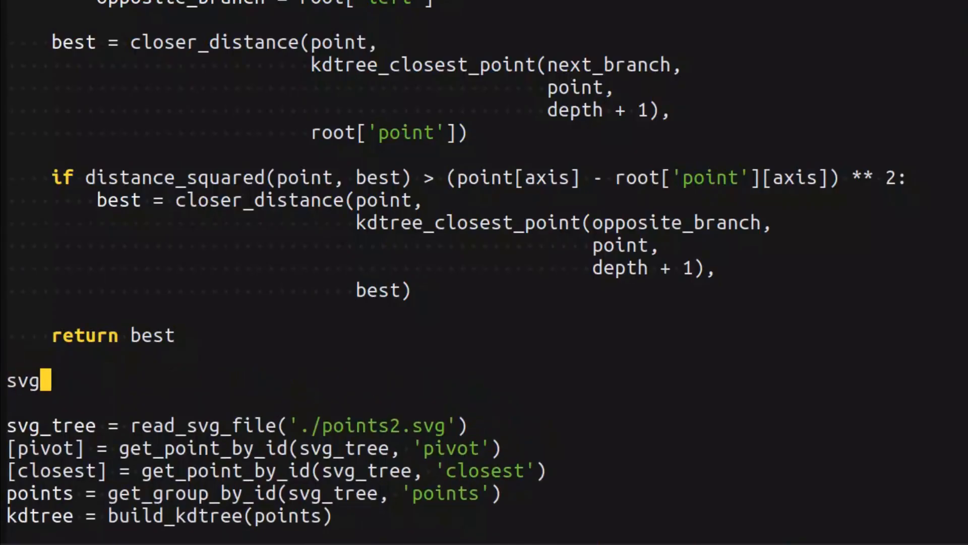
Define svg_files = ['./points.svg', ...] and wrap the loading code in 'for svg_file in svg_files:'
text(_files = [])
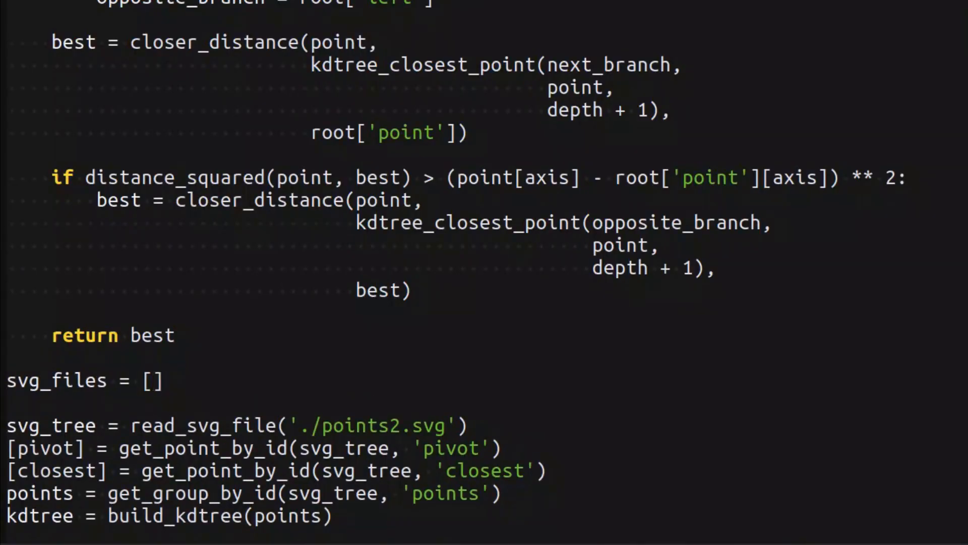
text(./points.svg', './points2.svg')
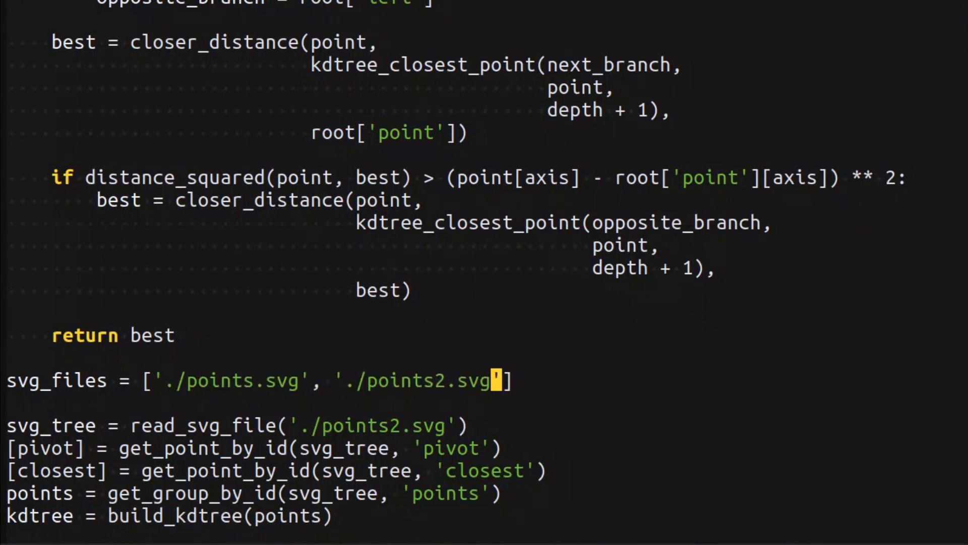
text(fo)
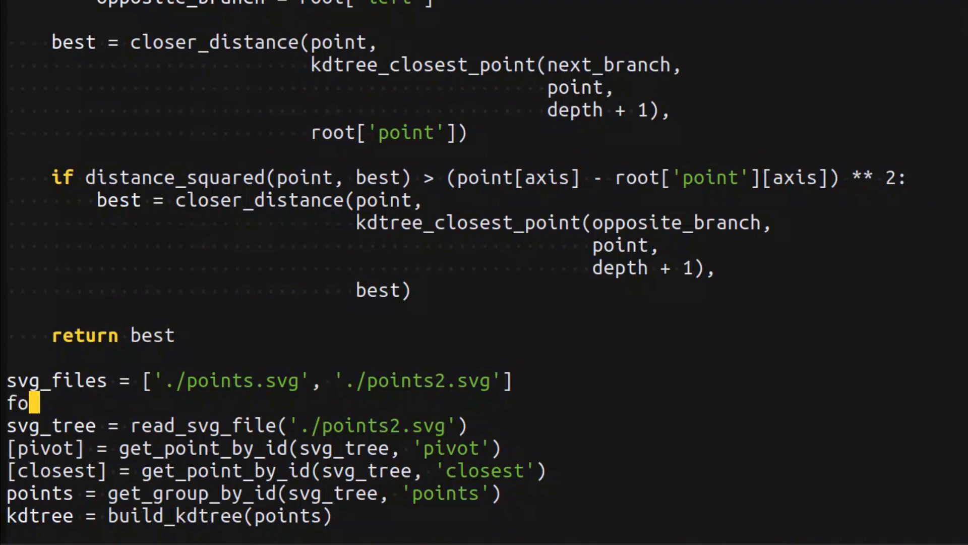
text(r svg_file)
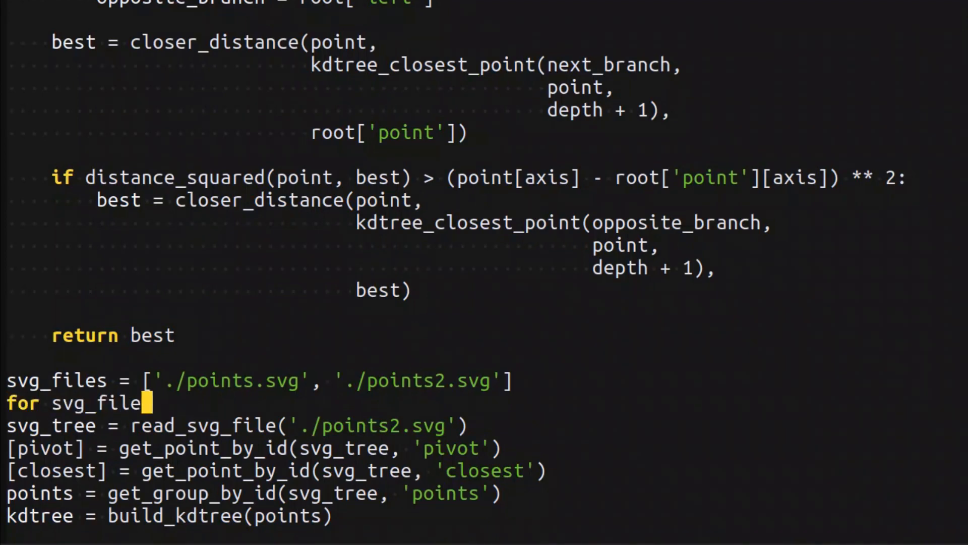
text(in svg_files:)
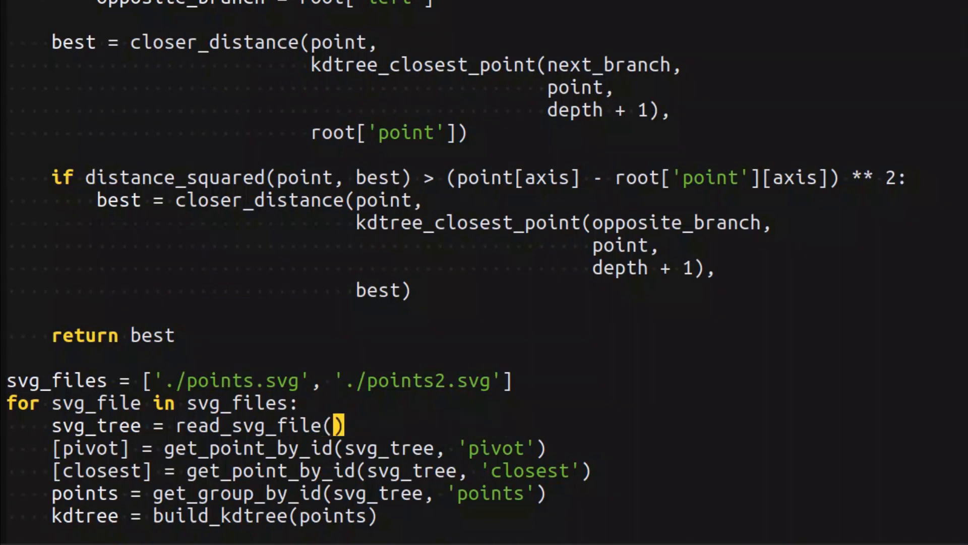
text(svg_file)
click(320, 471)
text(expected)
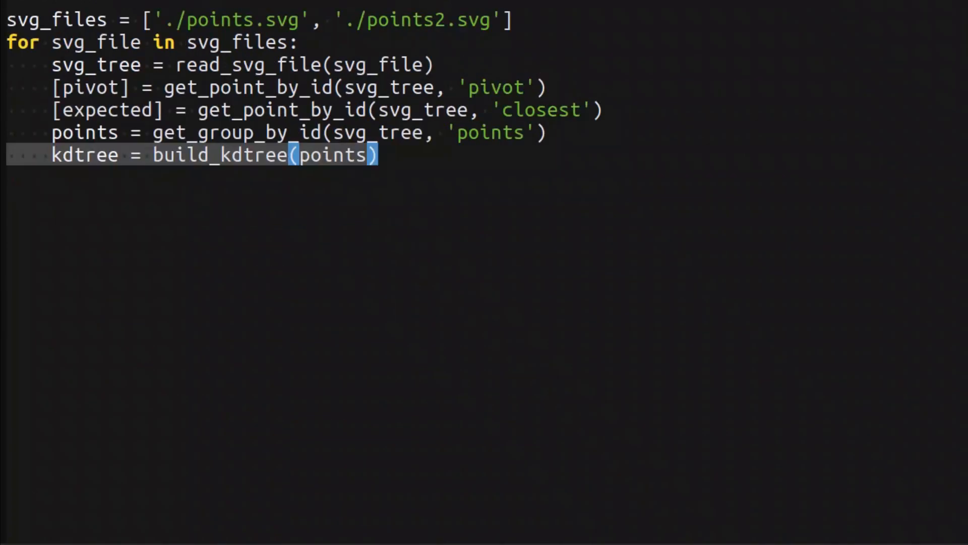
Inside the loop add found = kdtree_closest_point(kdtree, pivot) and begin a print line
key(enter)
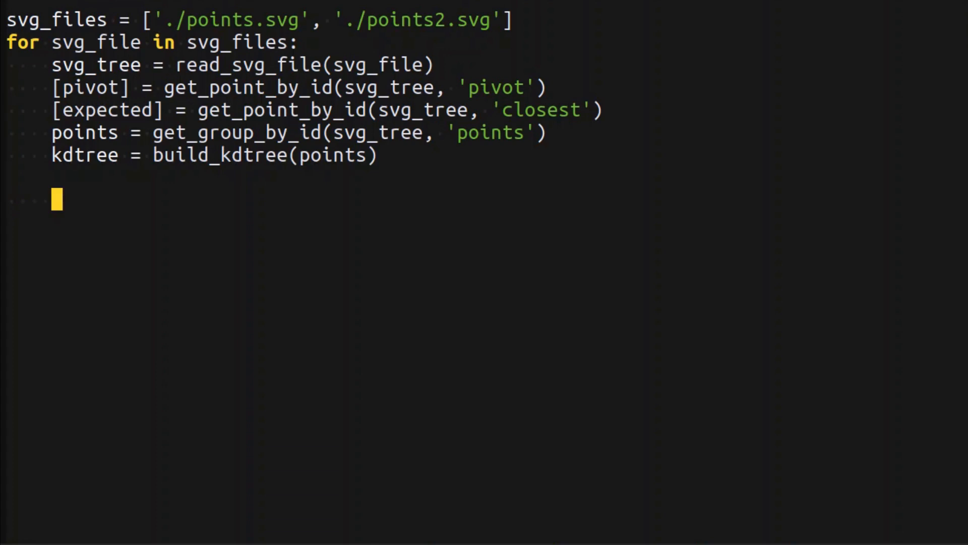
text(found)
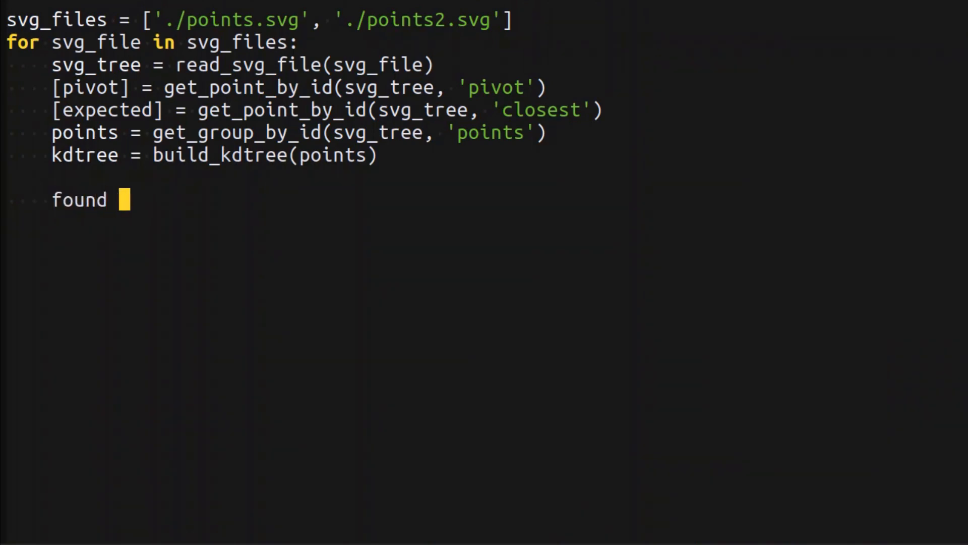
text(= kd)
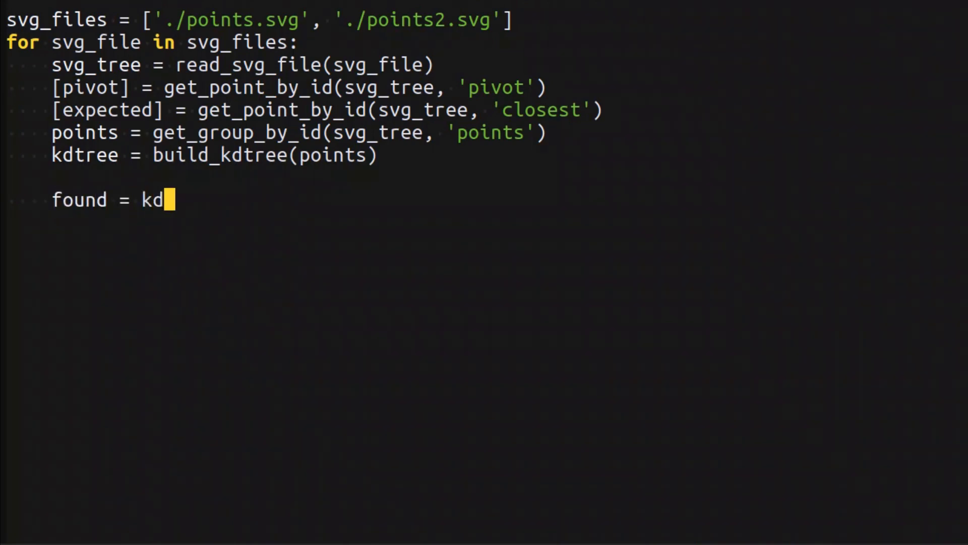
text(tree_closest_point(kd))
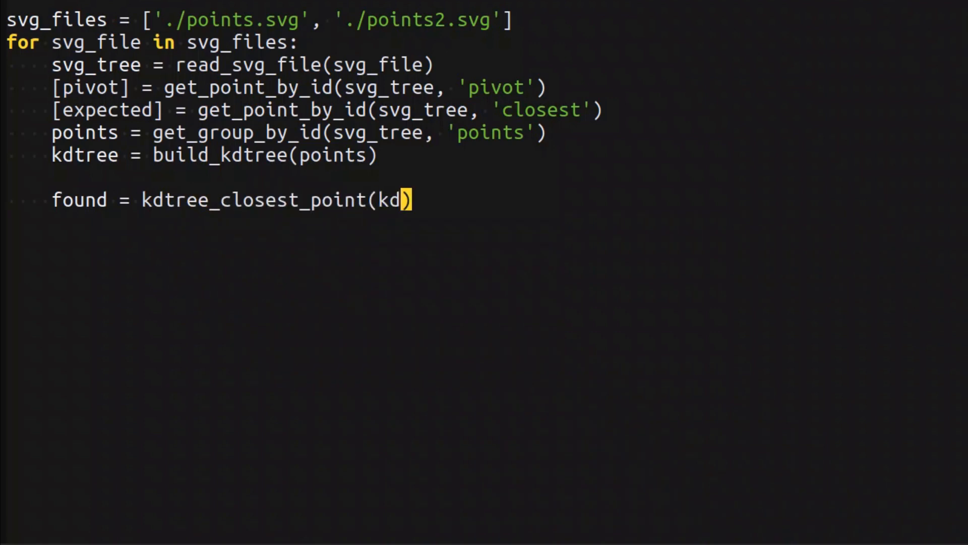
text(tree, pivot)
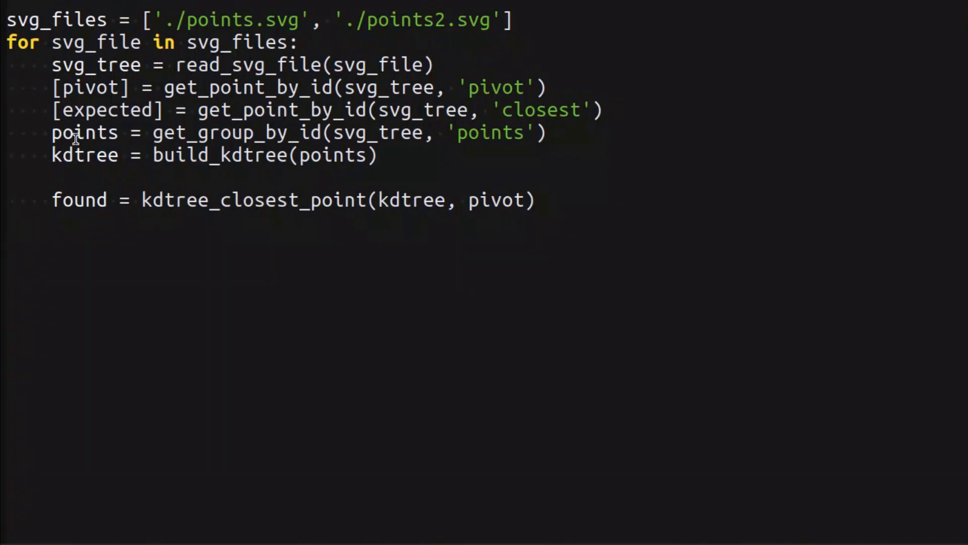
mouse_move(102, 89)
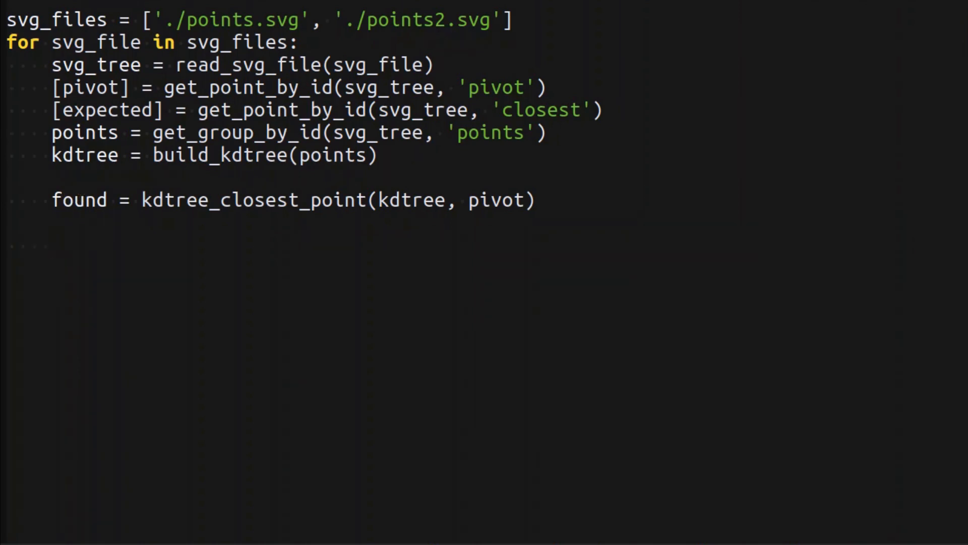
text(print)
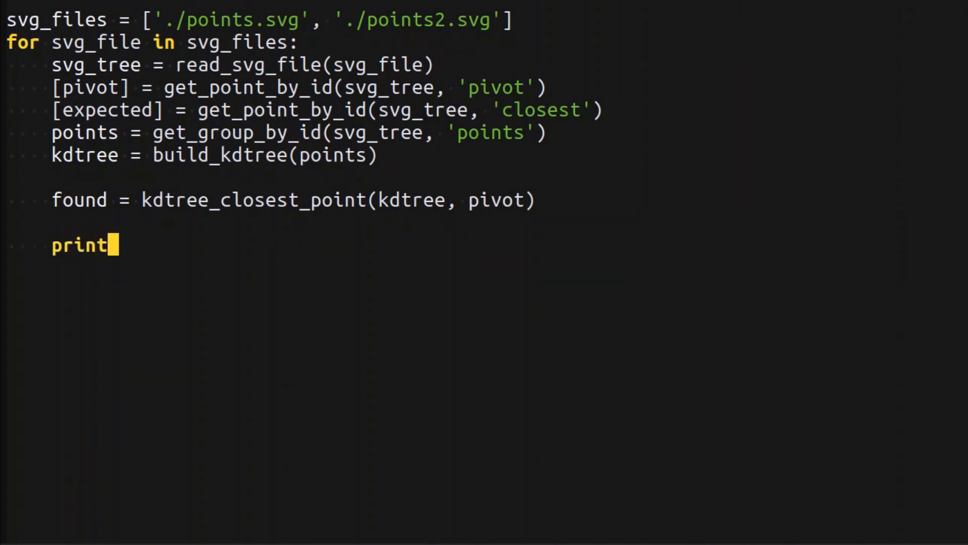
Print "Expected: %s" % expected and "Found: %s" % found for each file
text("Expected: %s" %)
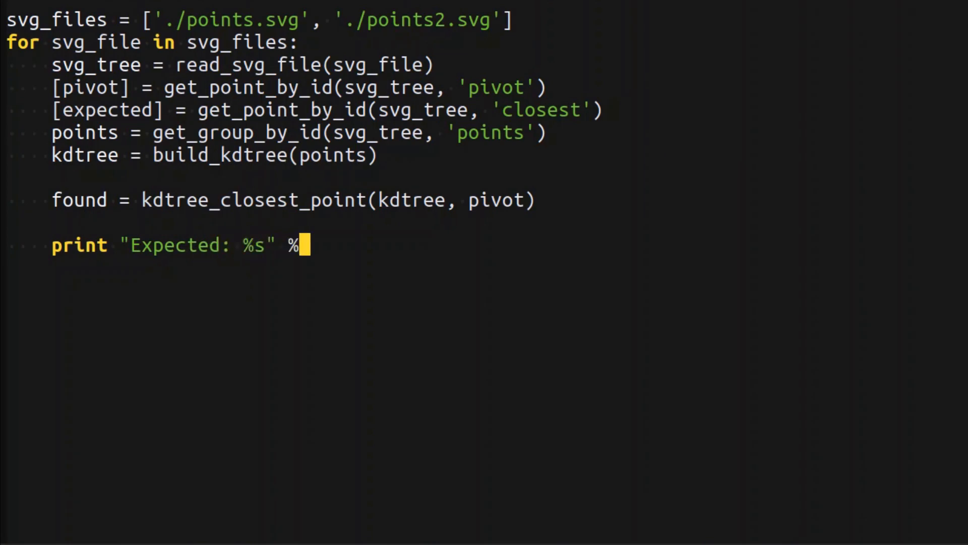
text(expected)
text(print ")
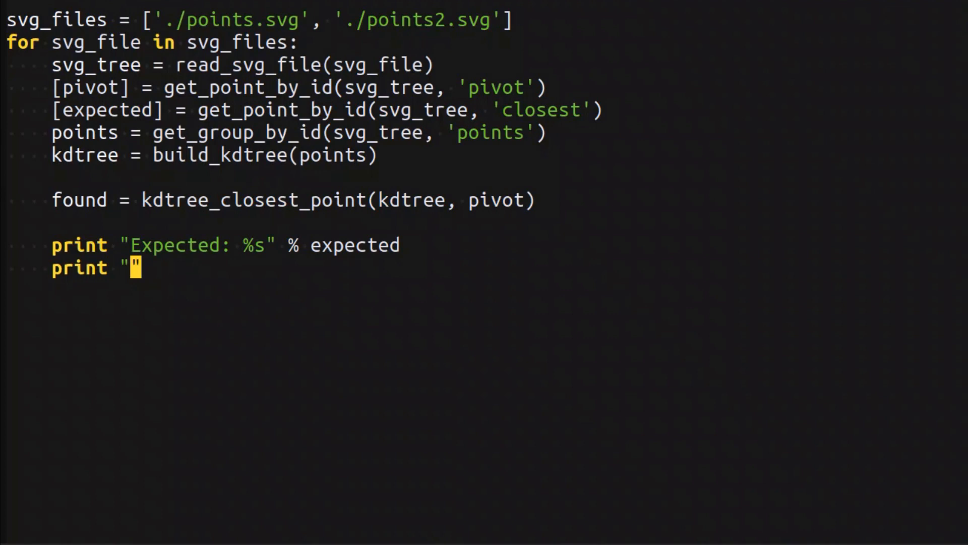
text(Found: %s" % found, ))
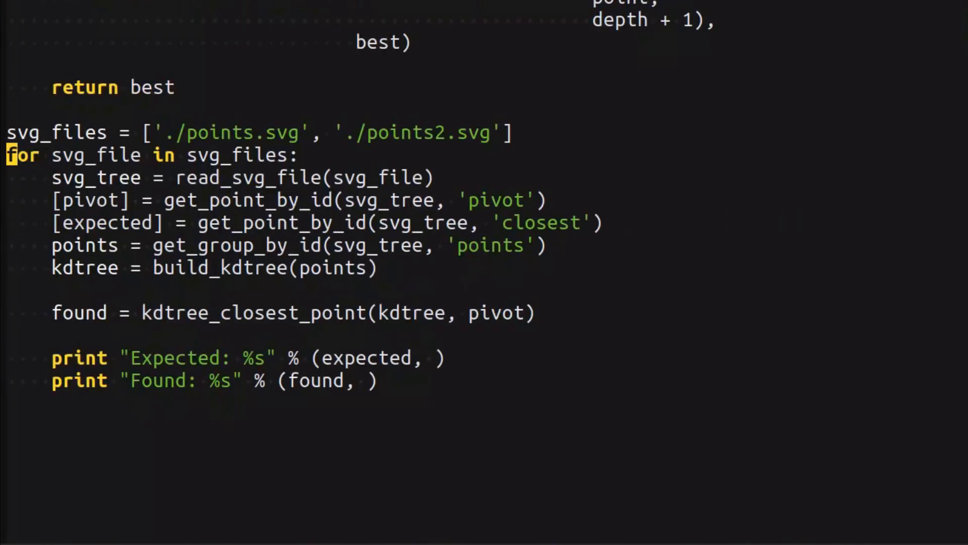
Add 'print svg_file' as the first line of the loop
text(print)
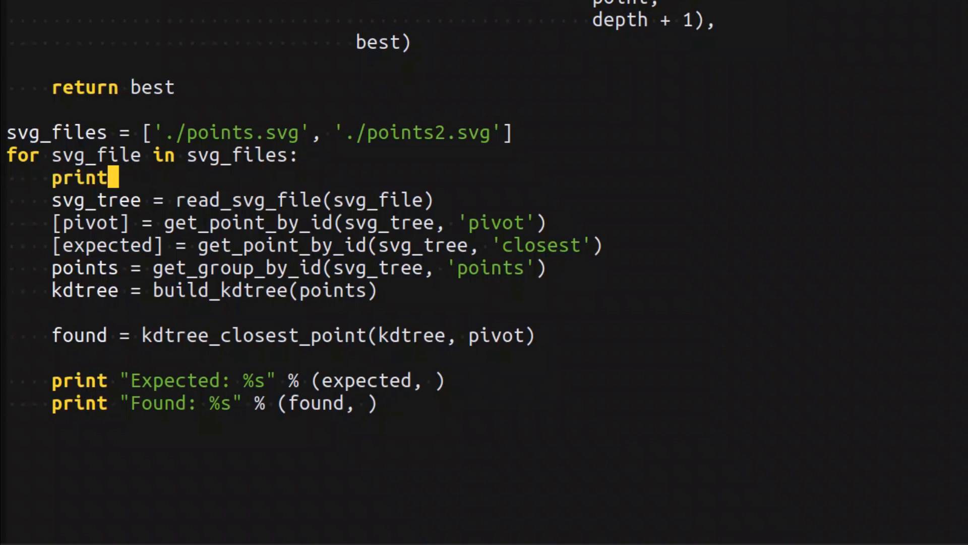
text(sv)
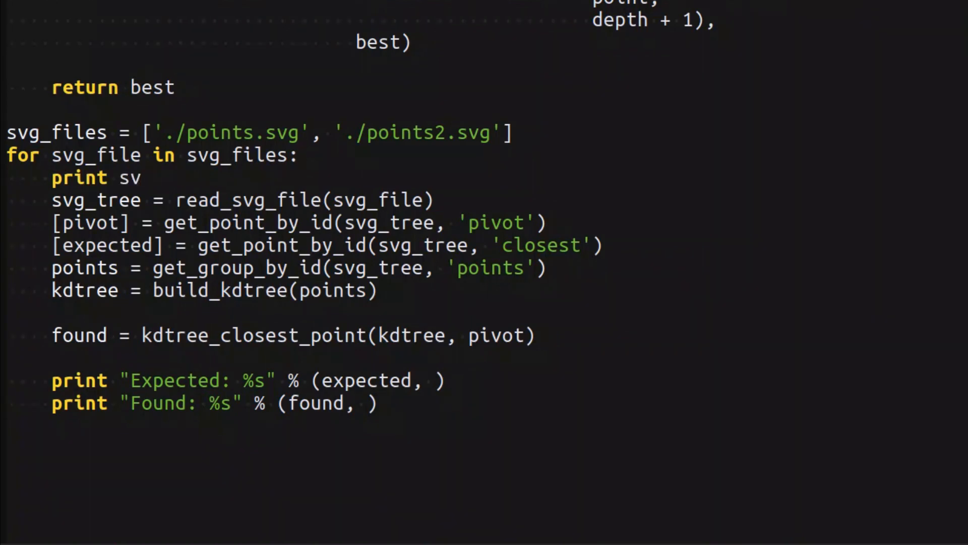
text(g_file)
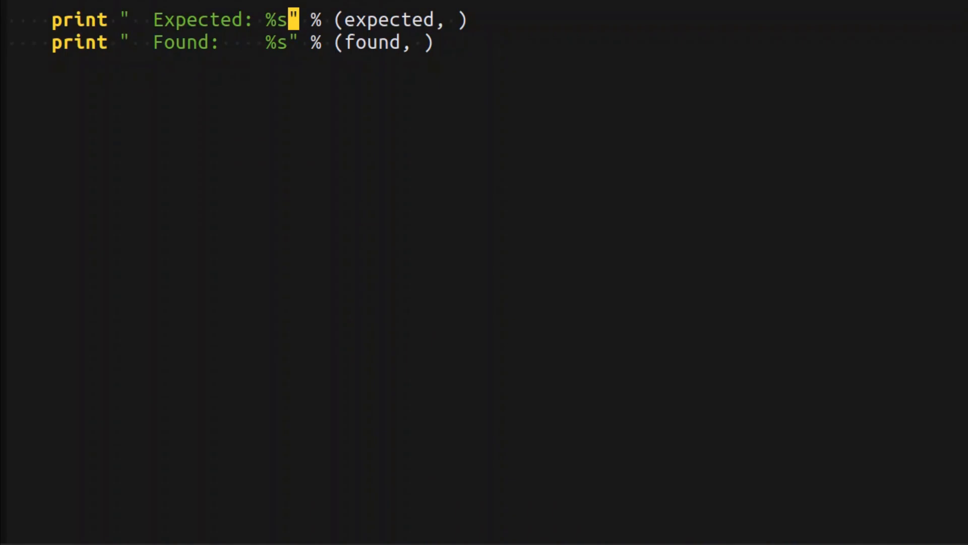
Append '(distance: %f)' to the Expected format string with a distance argument
text(())
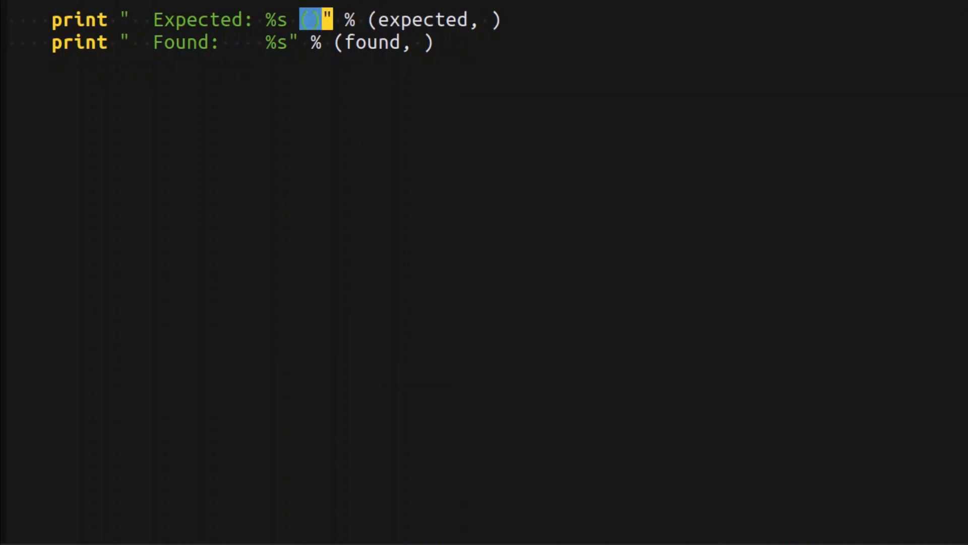
text(distan)
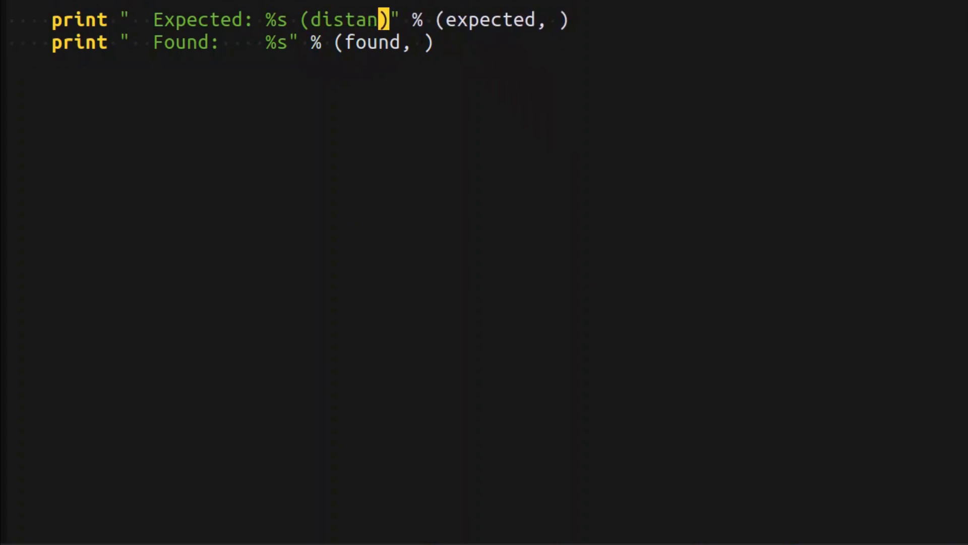
text(ce: %f)
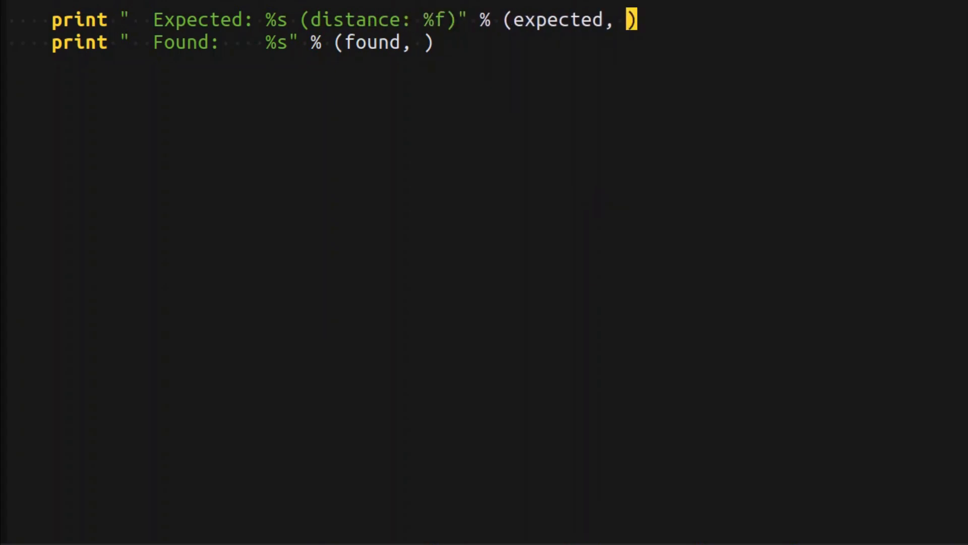
text(distance)
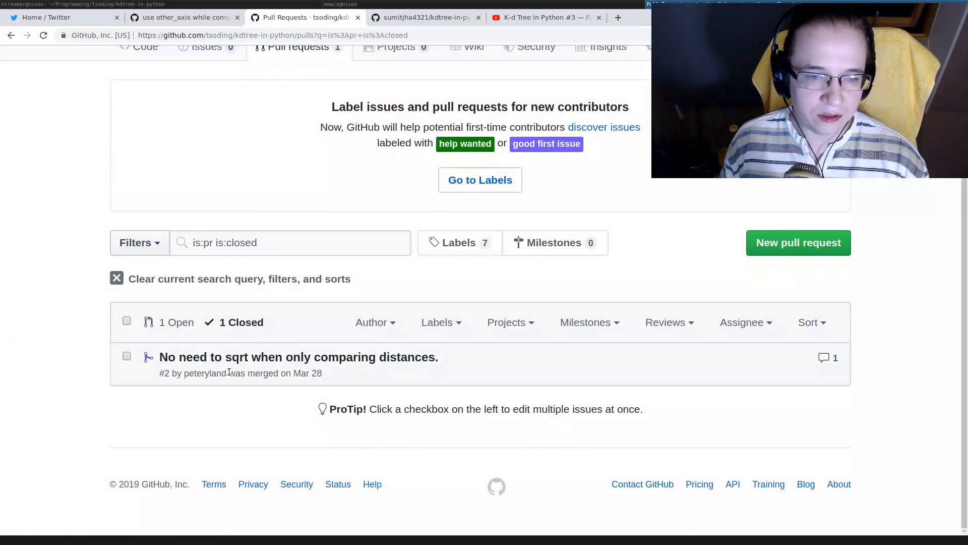
Review the merged 'No need to sqrt' pull request's diff renaming distance to distance_squared
click(299, 356)
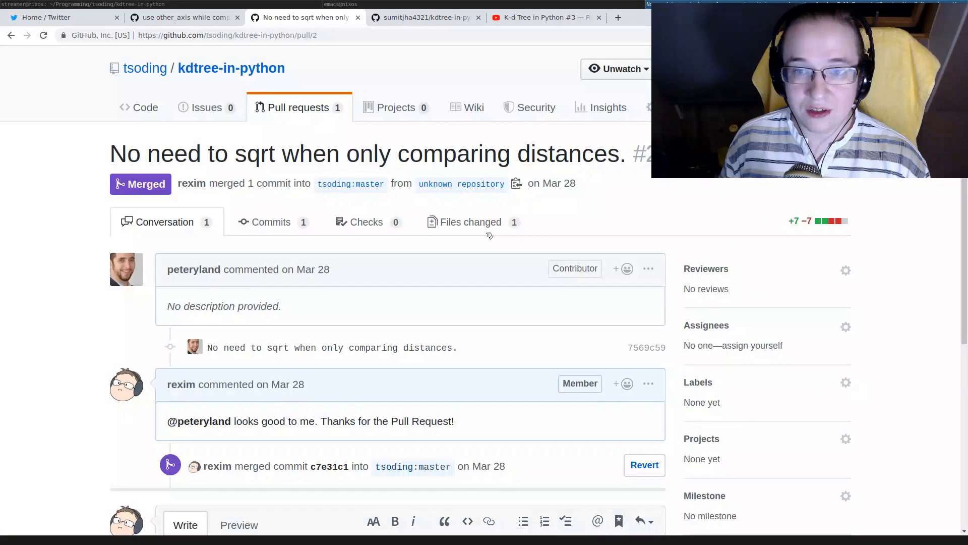
click(470, 222)
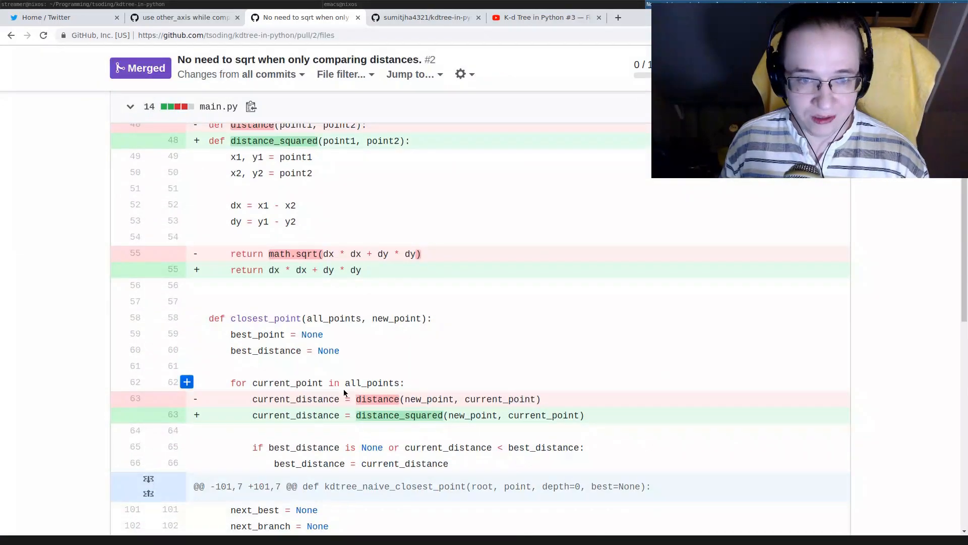
scroll(down, 3)
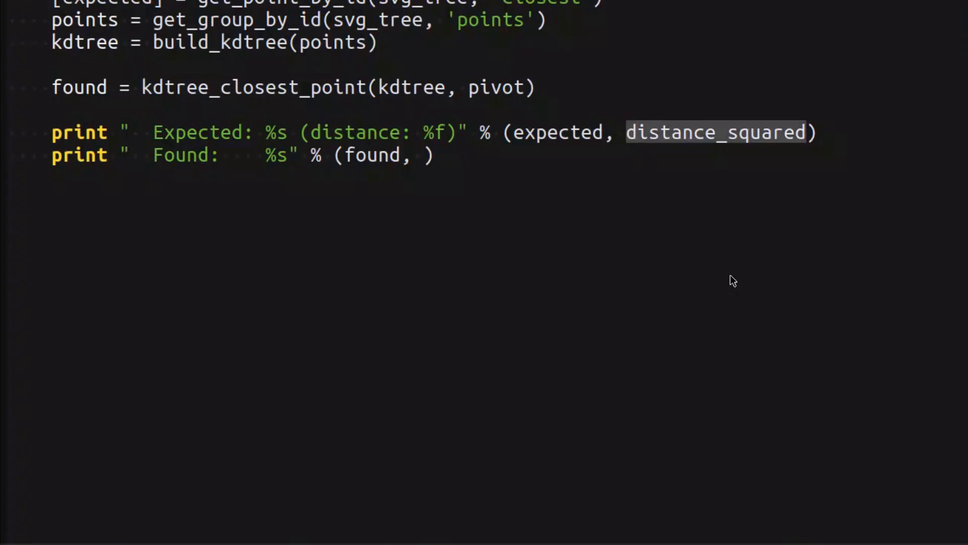
Compute expected_distance and found_distance via distance_squared(pivot, expected/found)
text(expected_)
click(242, 155)
text(found_distanc)
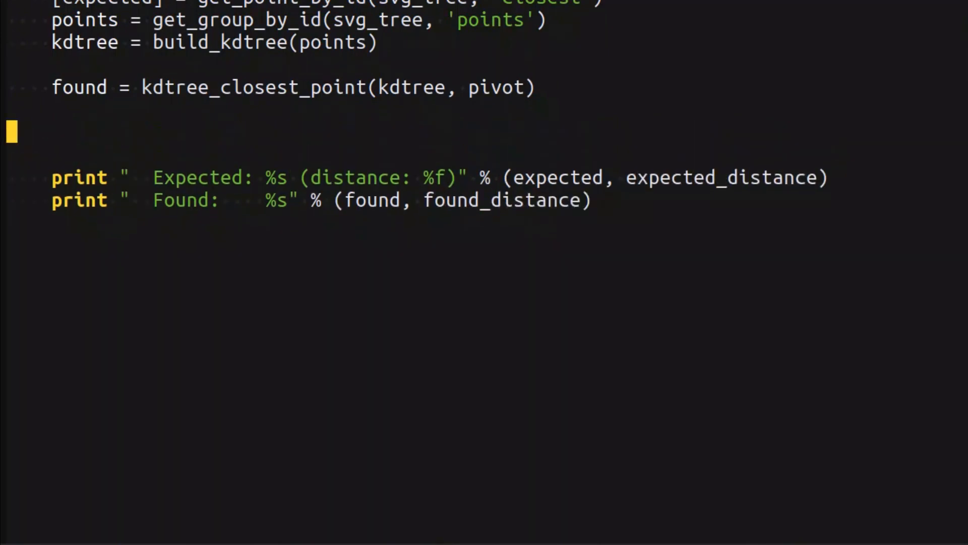
text(expected_distance)
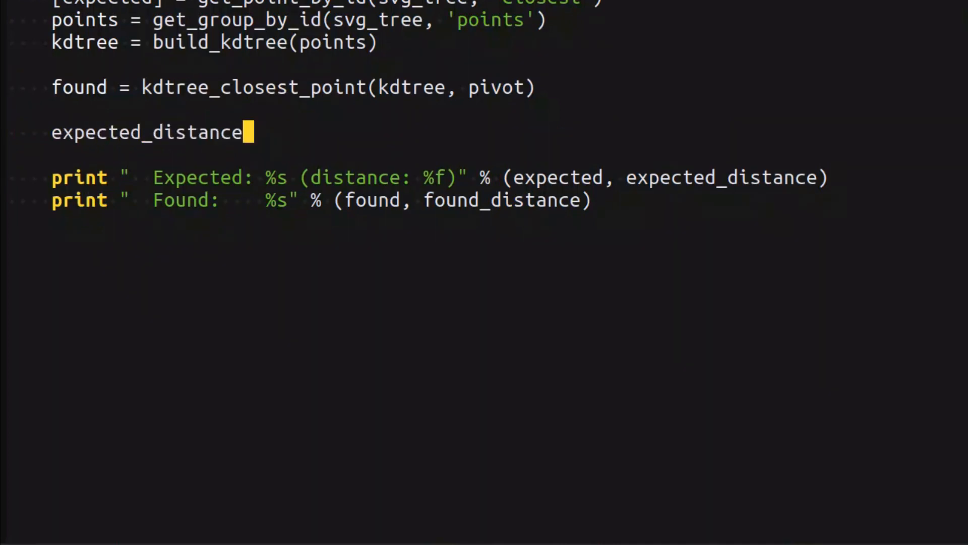
text(= distance_squared())
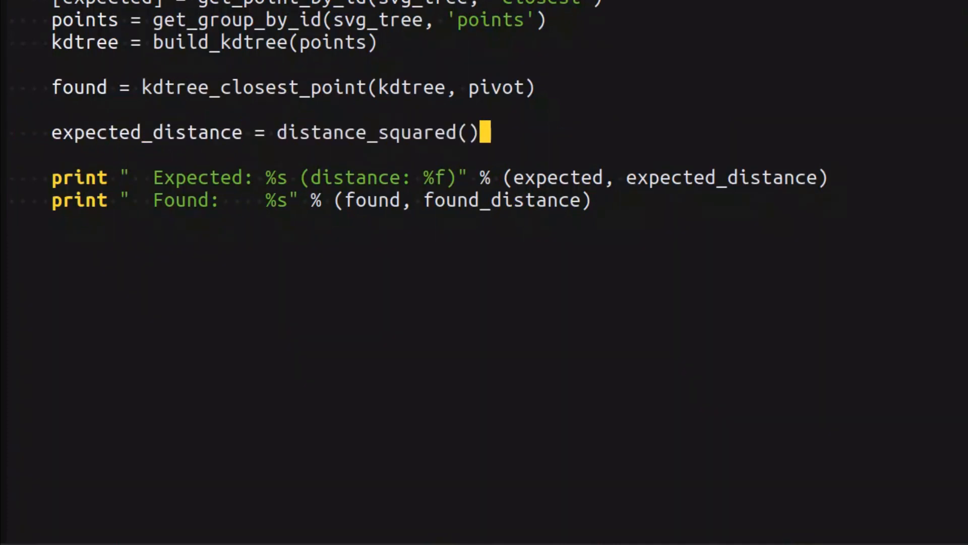
text(pivot, expected)
text(found_dis)
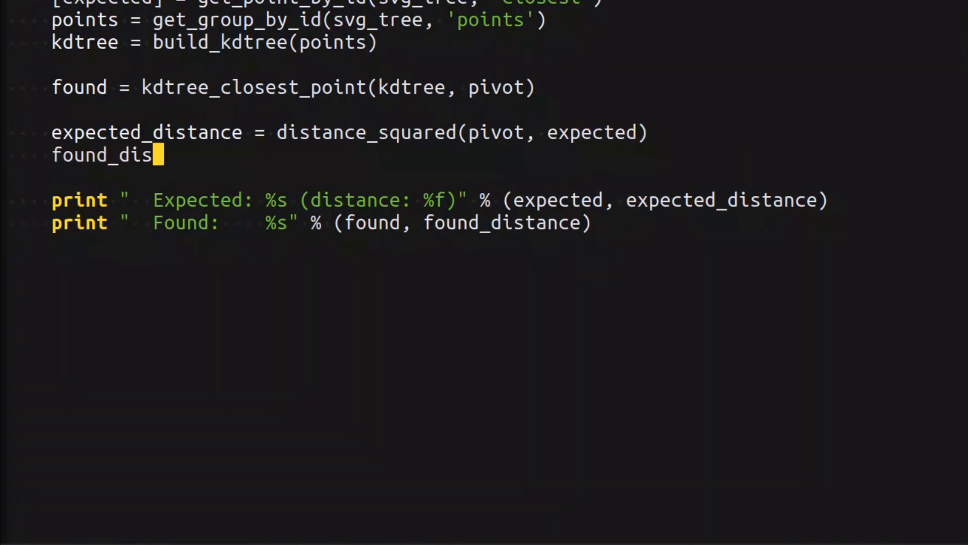
text(tance = distance_squared)
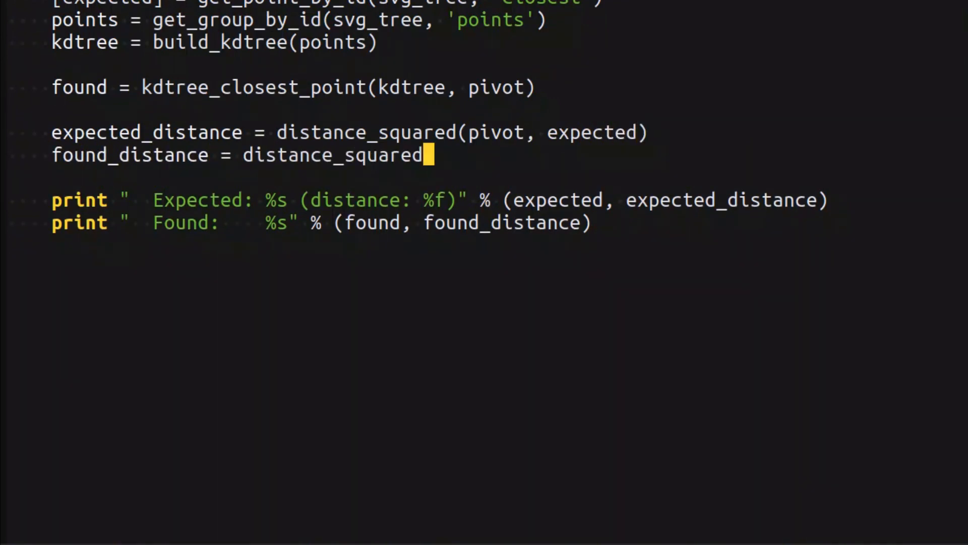
text((pivot, found))
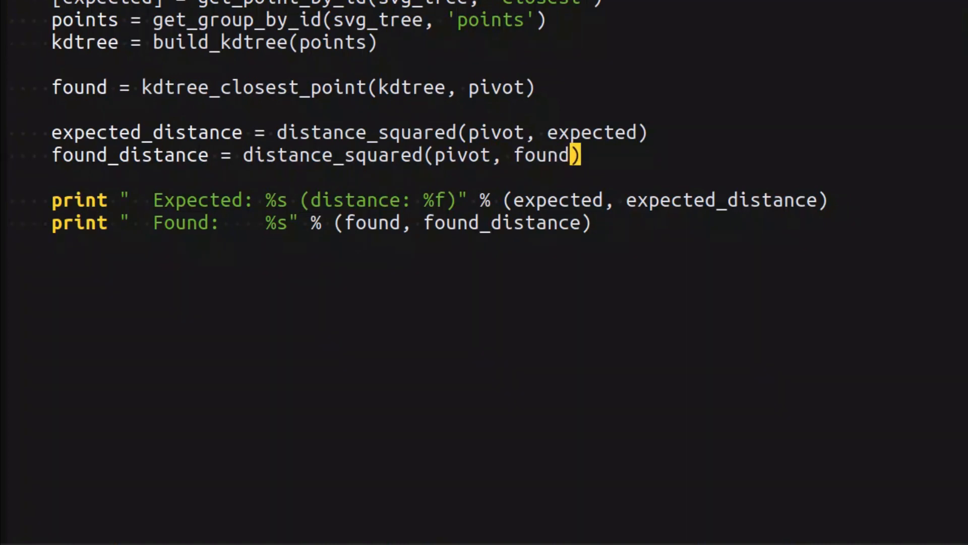
Wrap the distances in math.sqrt and add '(distance: %f)' to the Found line
text(math.sqrt)
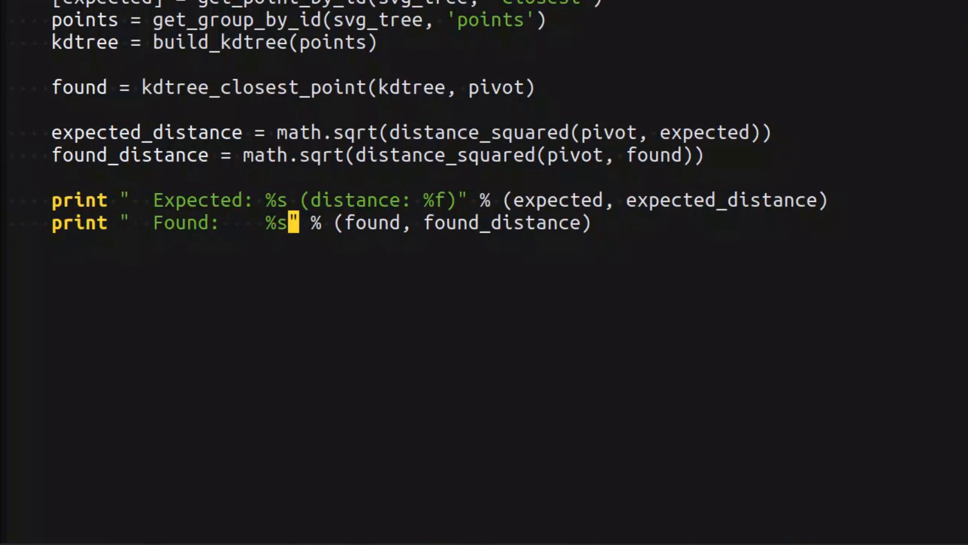
text((distance: %f))
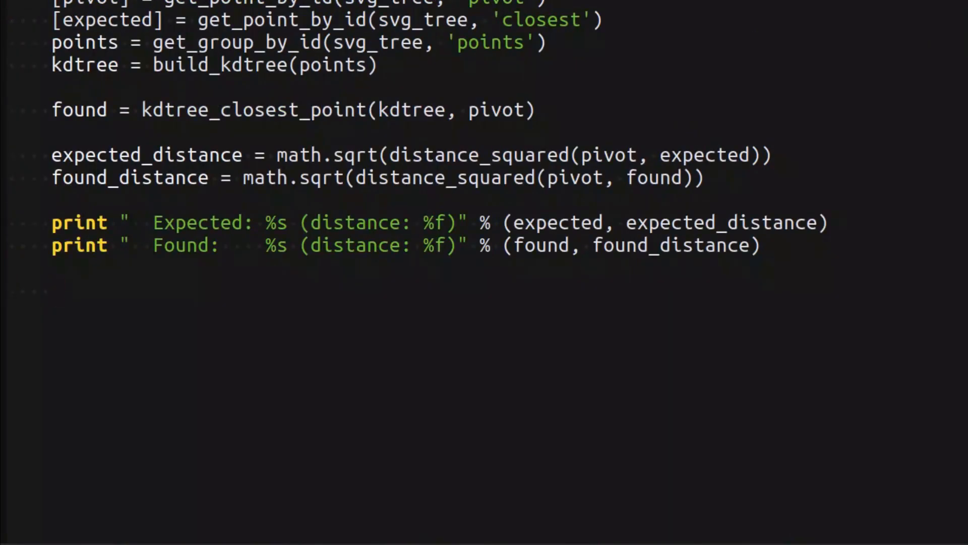
Add 'if found_distance > expected_distance:' printing a '----- FAILURE!' message
text(if found_distance > e)
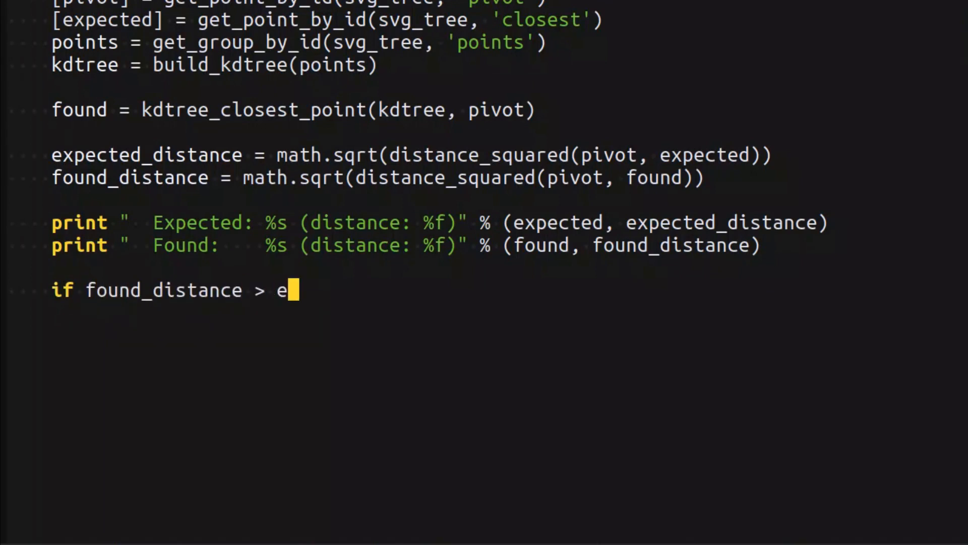
text(xpected_distance)
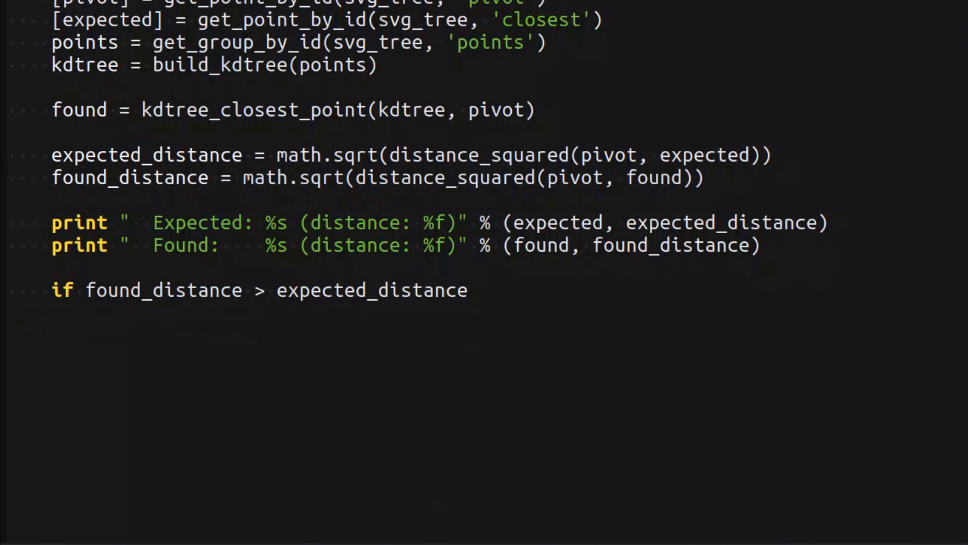
text(:)
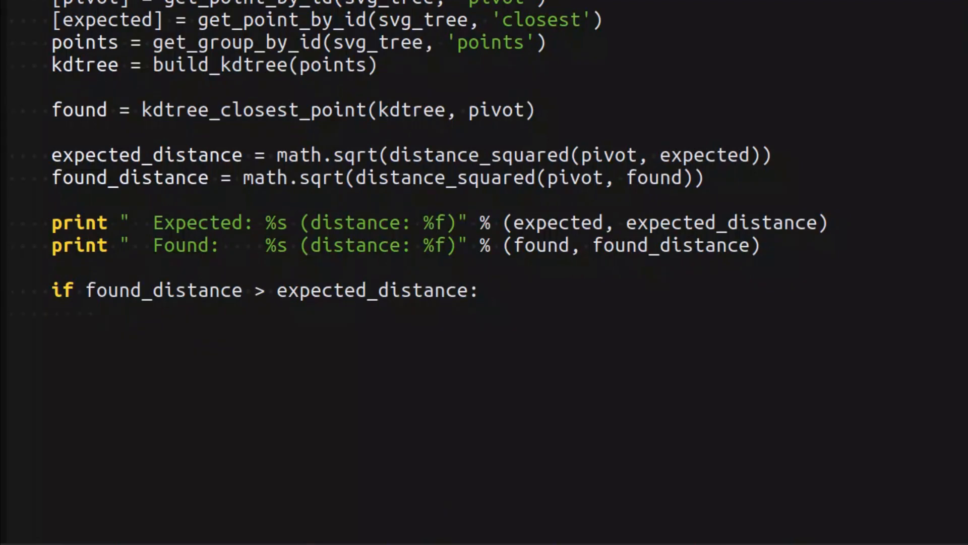
text(print "")
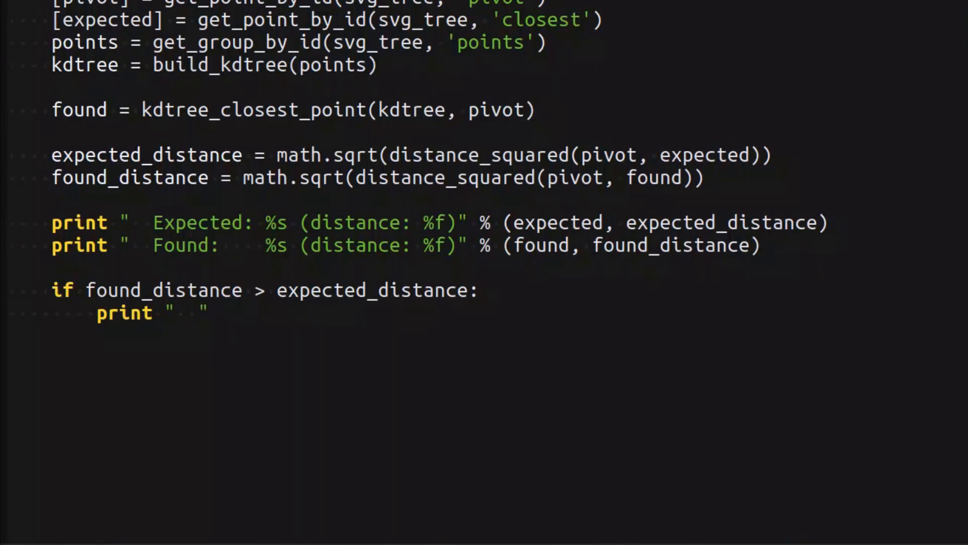
text(----- FAILURE! FOU)
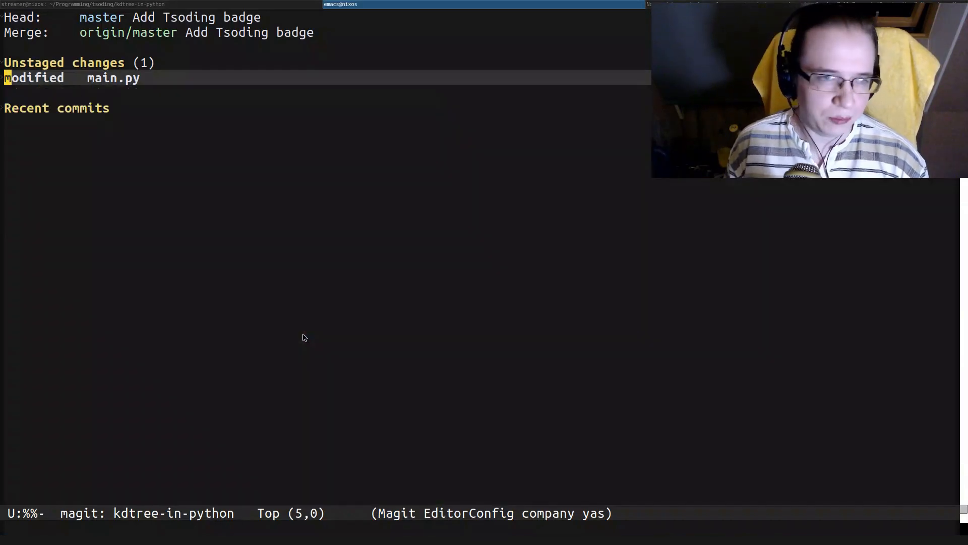
Log all branches in Magit, move up past the minor fix to the master commit, then call up branch actions
key(c)
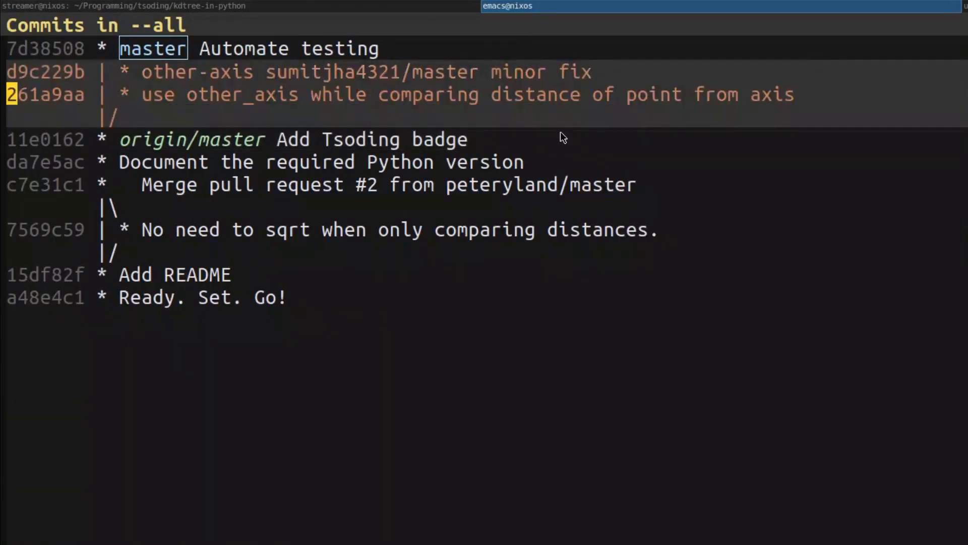
key(up)
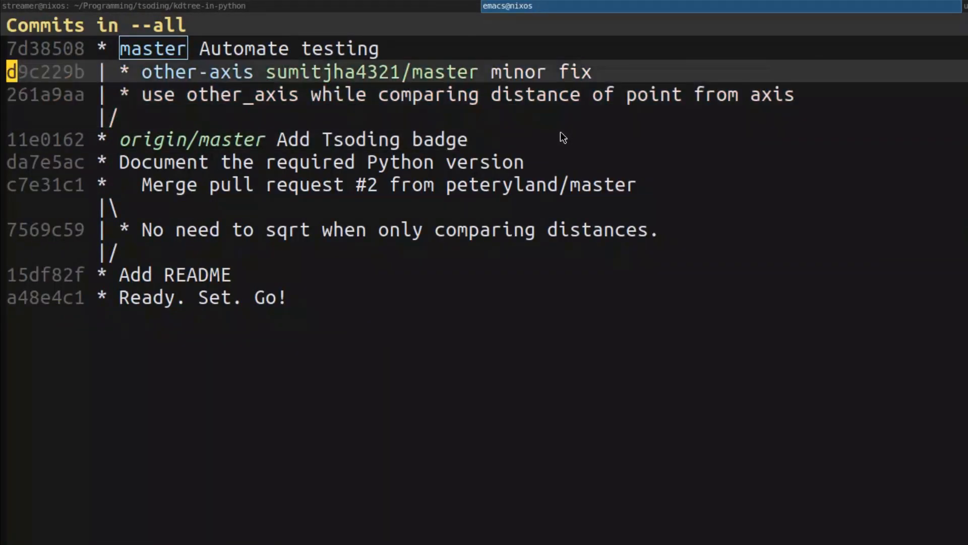
key(Up)
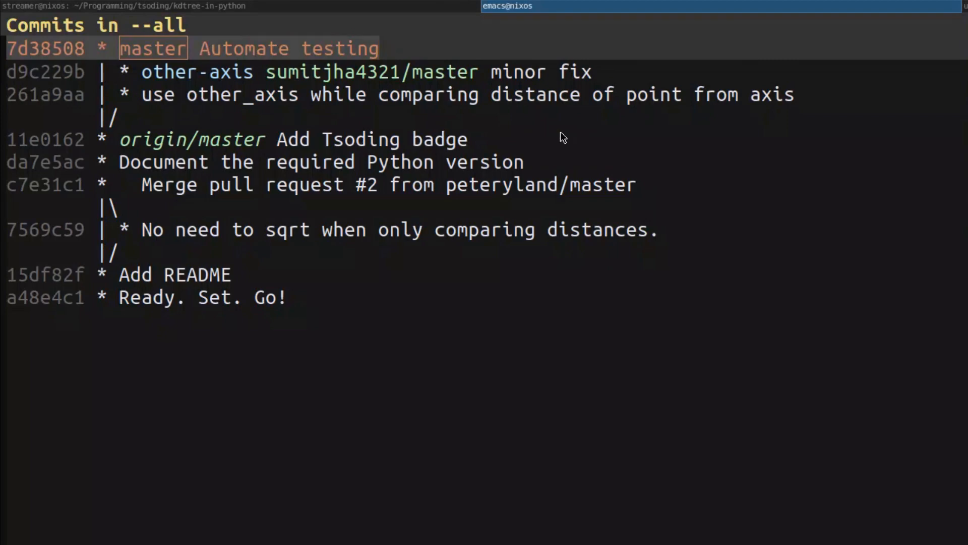
key(b)
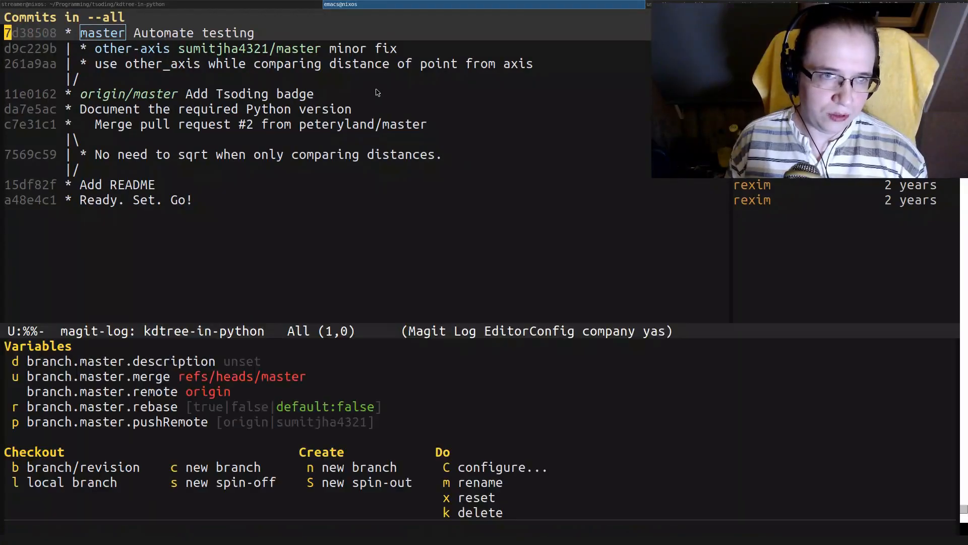
Check out the other-axis branch and show kdtree_closest_point with its other_axis = (depth + 1) % k line
key(c)
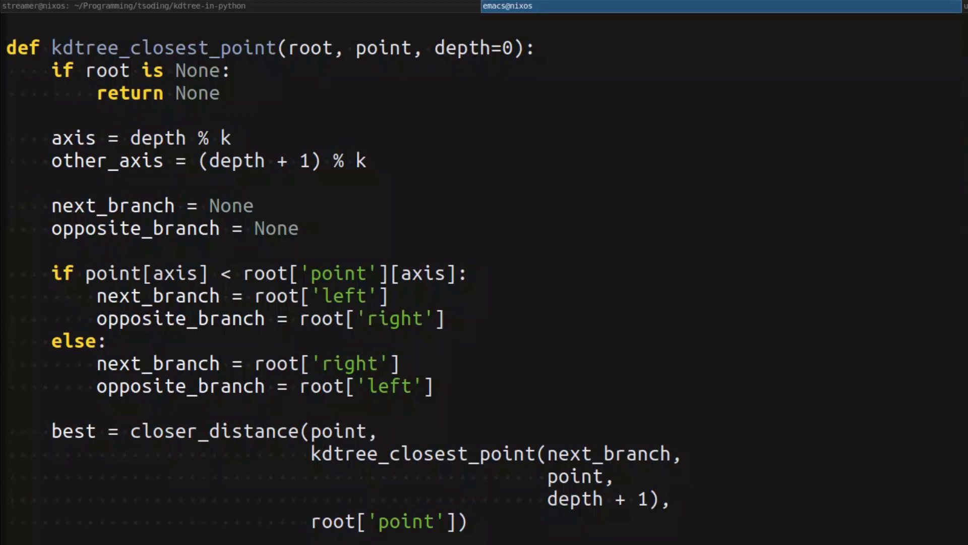
scroll(down, 3)
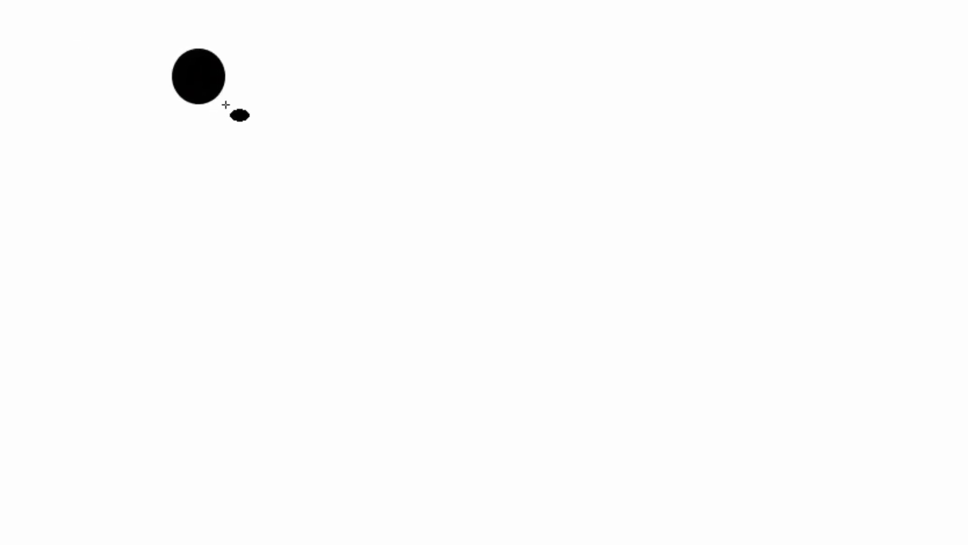
Colour the circle red, move it across the page, and place a yellow copy up-left of it
click(197, 75)
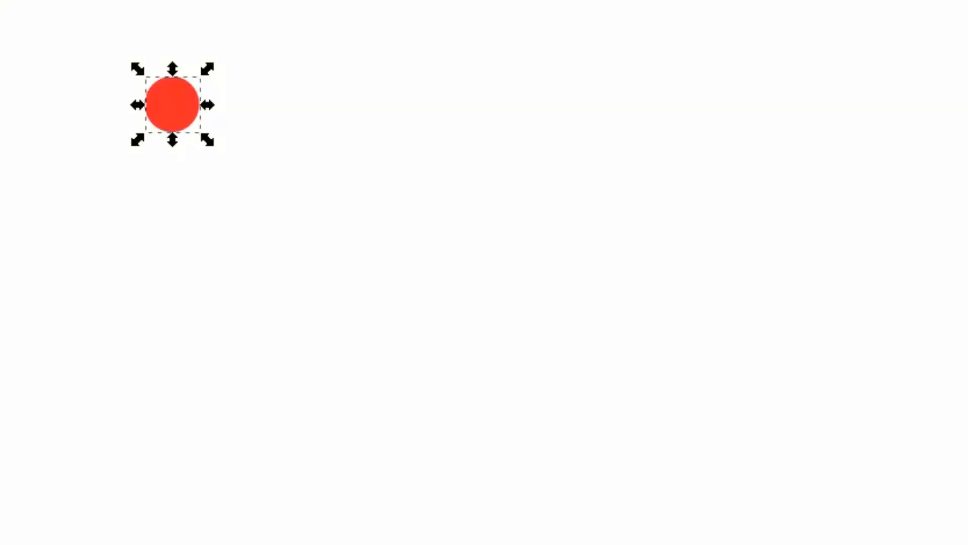
drag(172, 105, 809, 311)
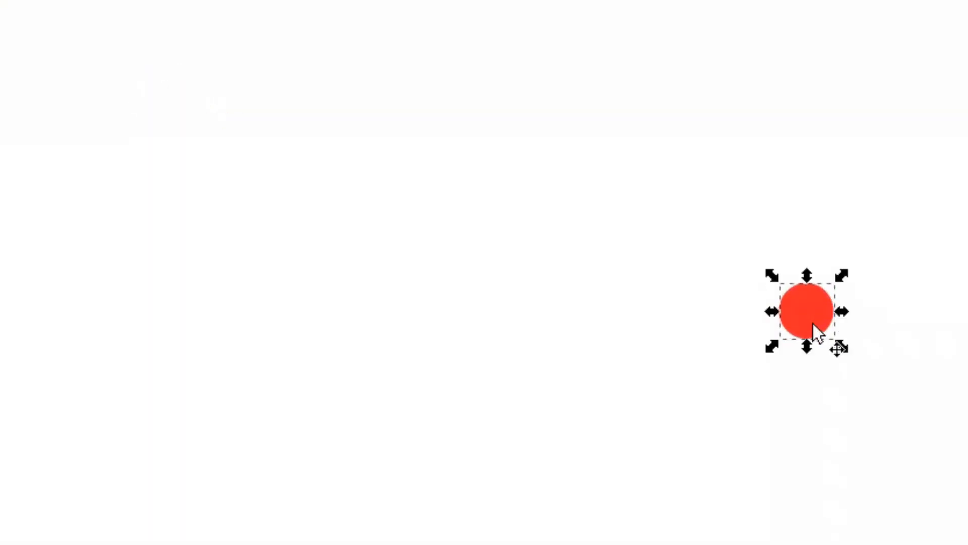
drag(809, 312, 483, 224)
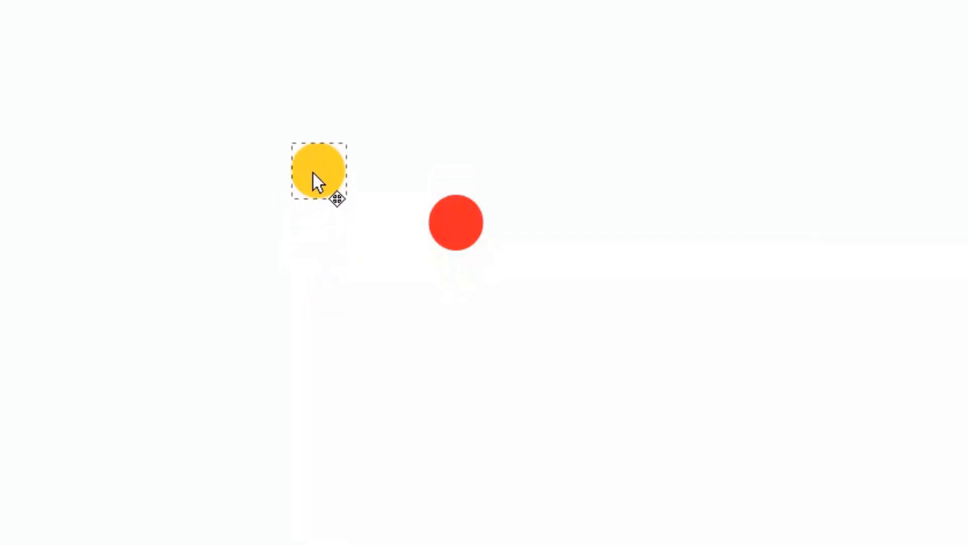
Place yellow circle copies just right of the red circle and below it, then select the one beside it
drag(317, 169, 669, 271)
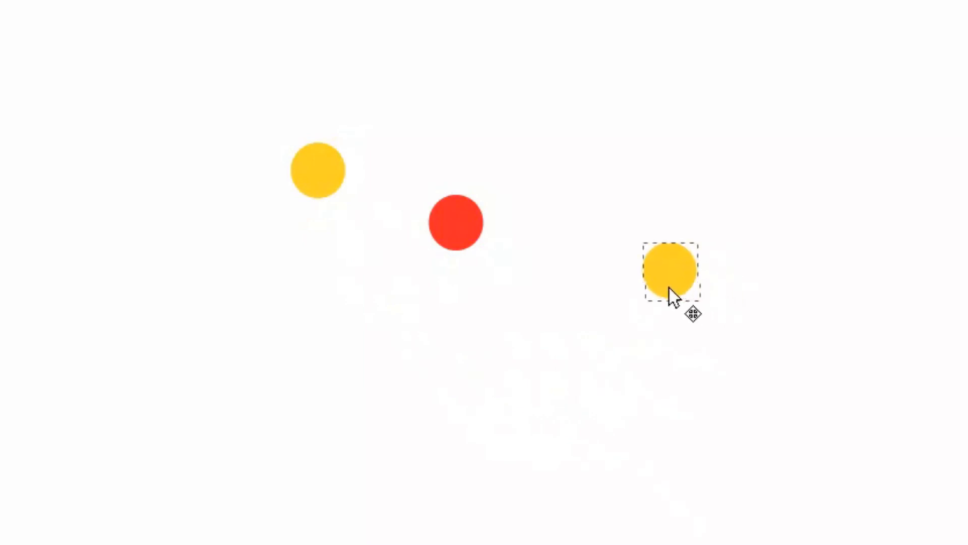
drag(670, 271, 500, 455)
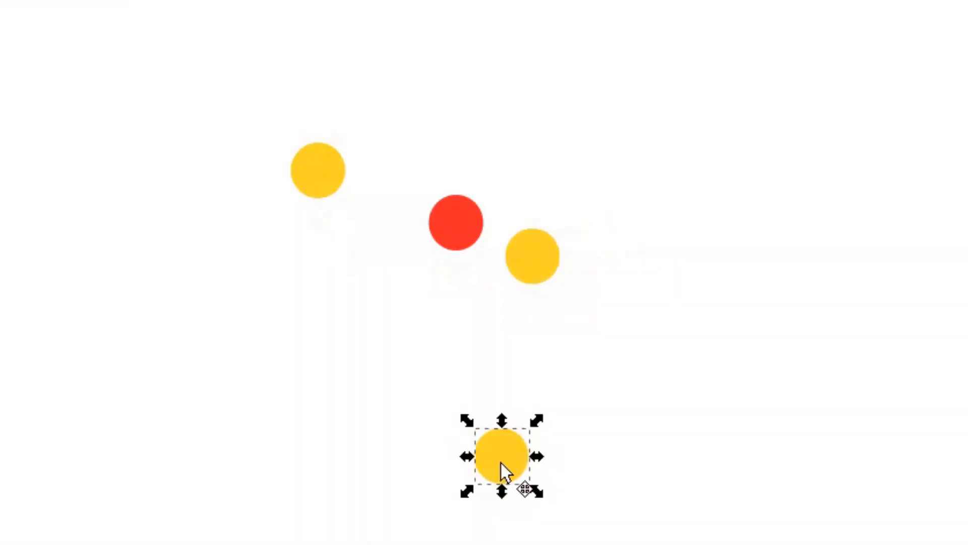
drag(500, 455, 491, 408)
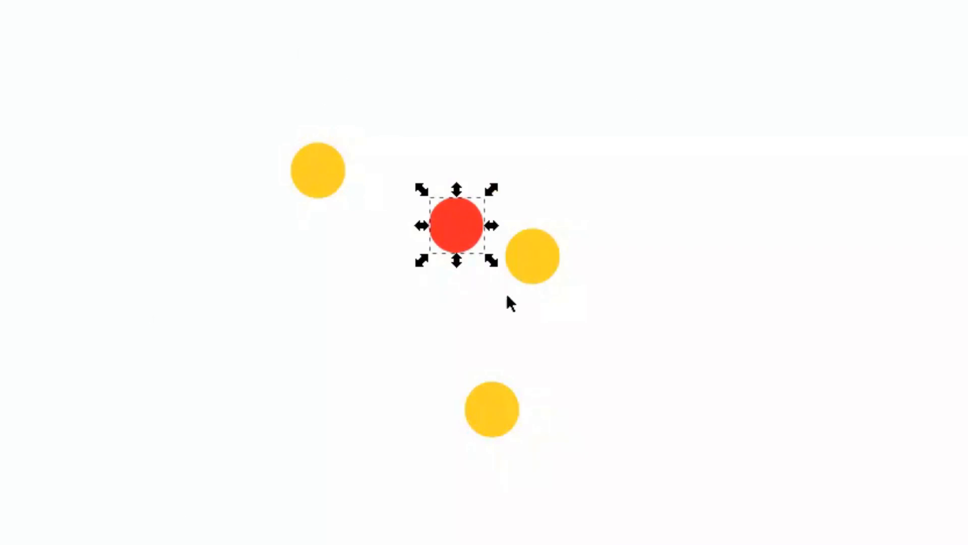
mouse_move(612, 250)
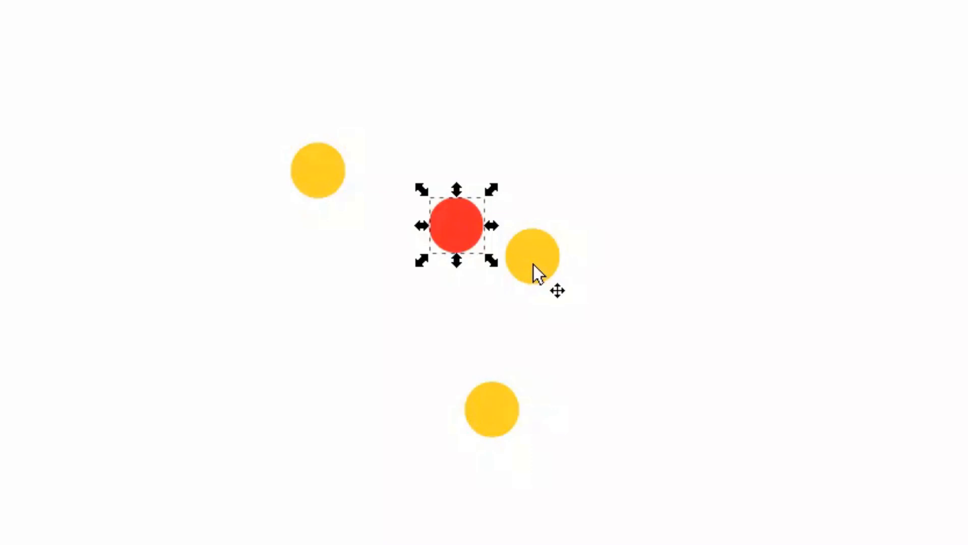
mouse_move(541, 282)
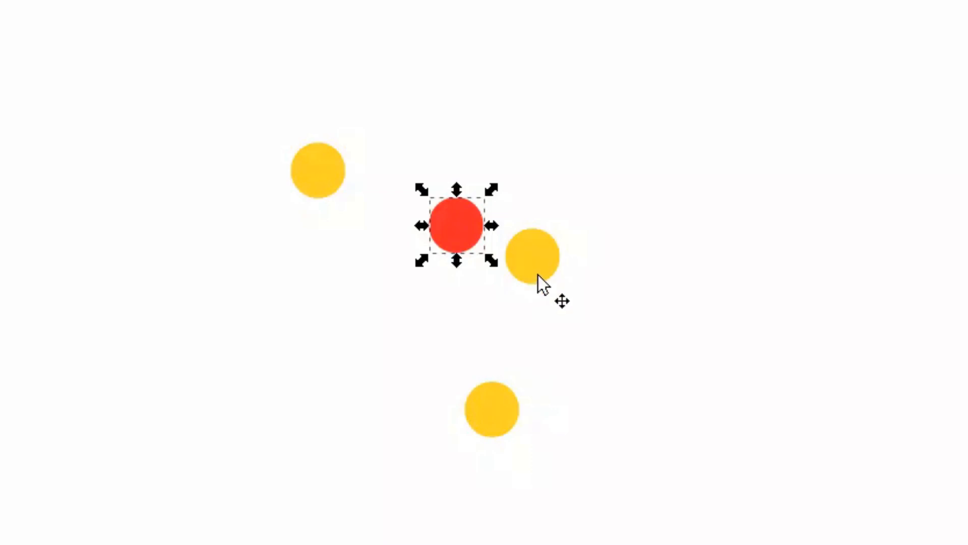
click(532, 256)
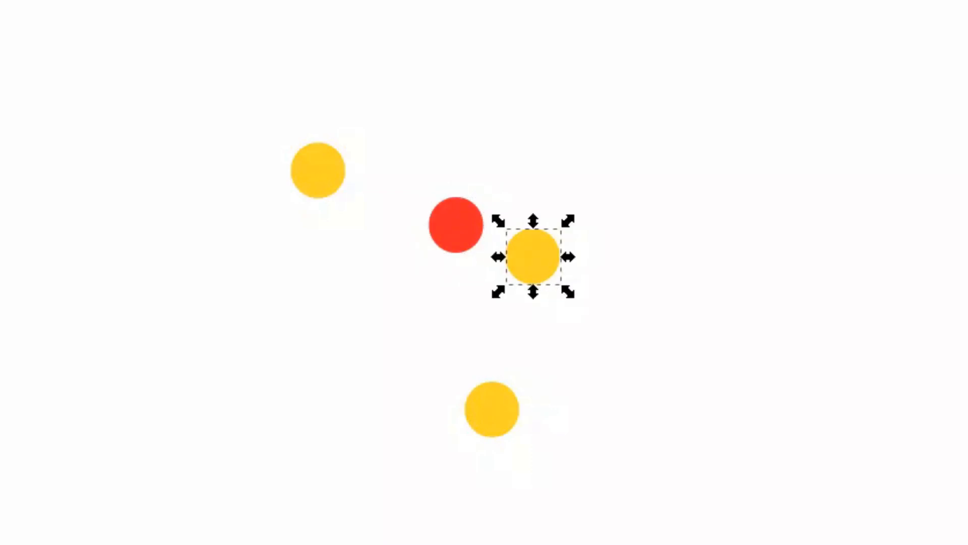
Recolour the circle beside the red one dark blue and check the remaining yellow circles
click(529, 255)
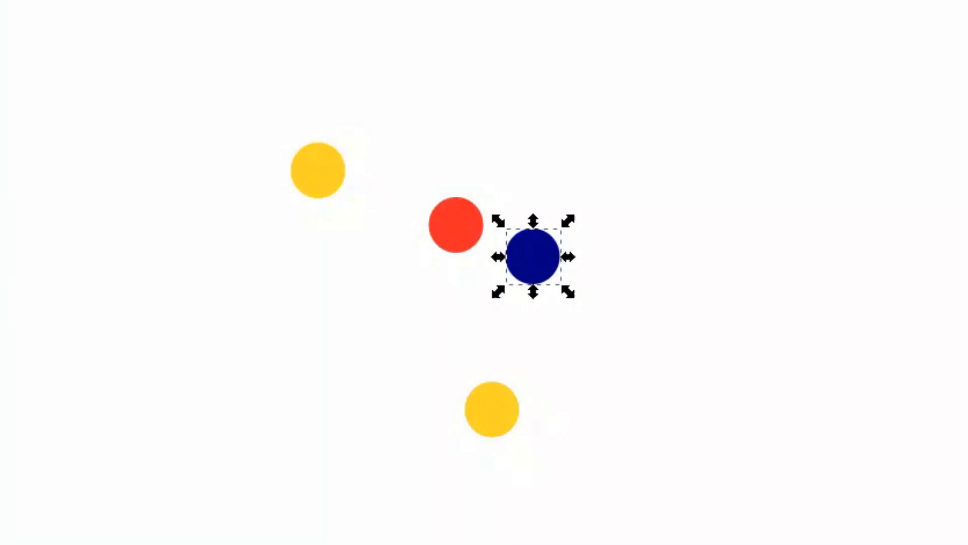
click(318, 171)
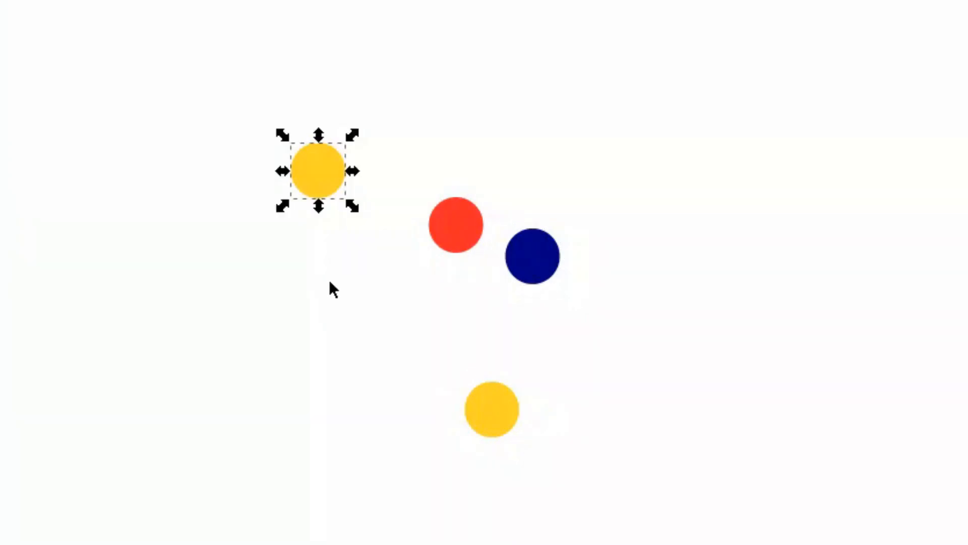
mouse_move(506, 404)
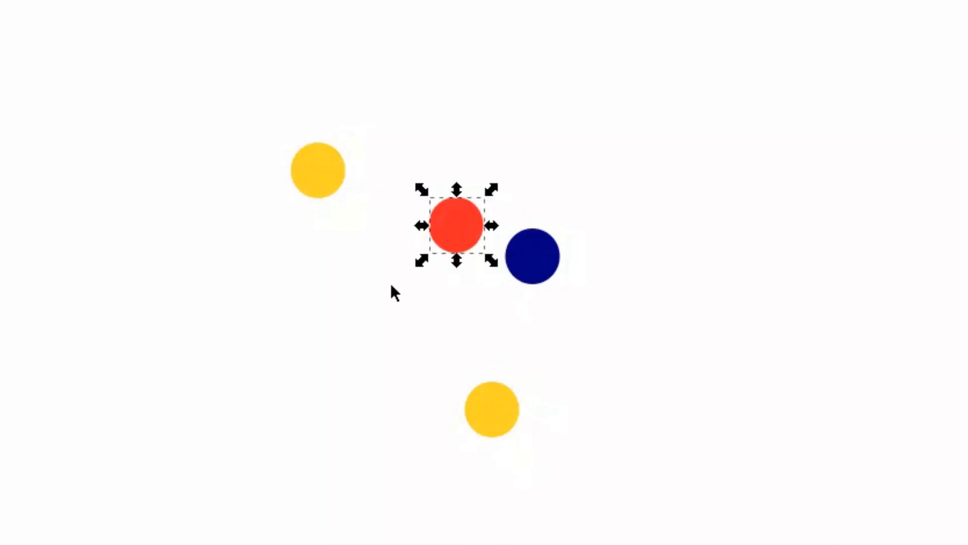
mouse_move(414, 291)
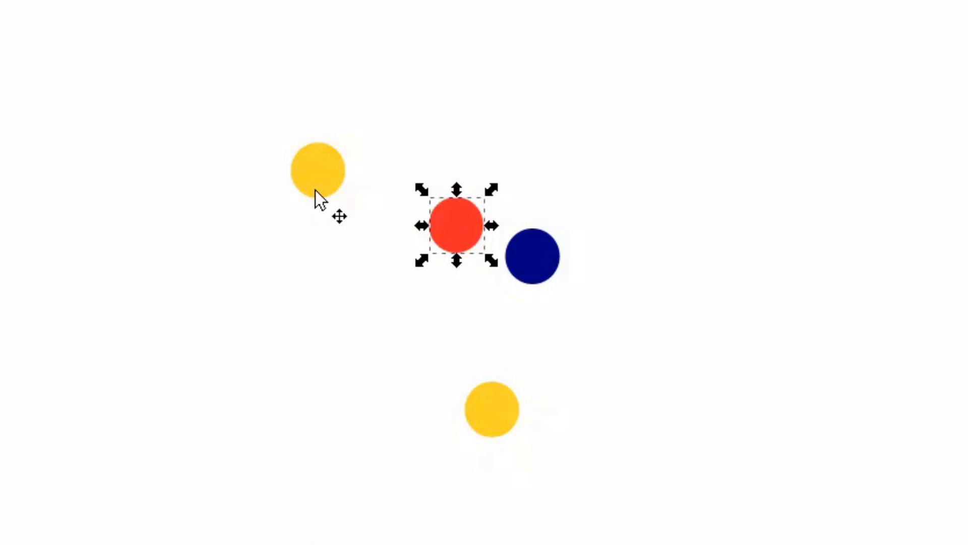
click(532, 255)
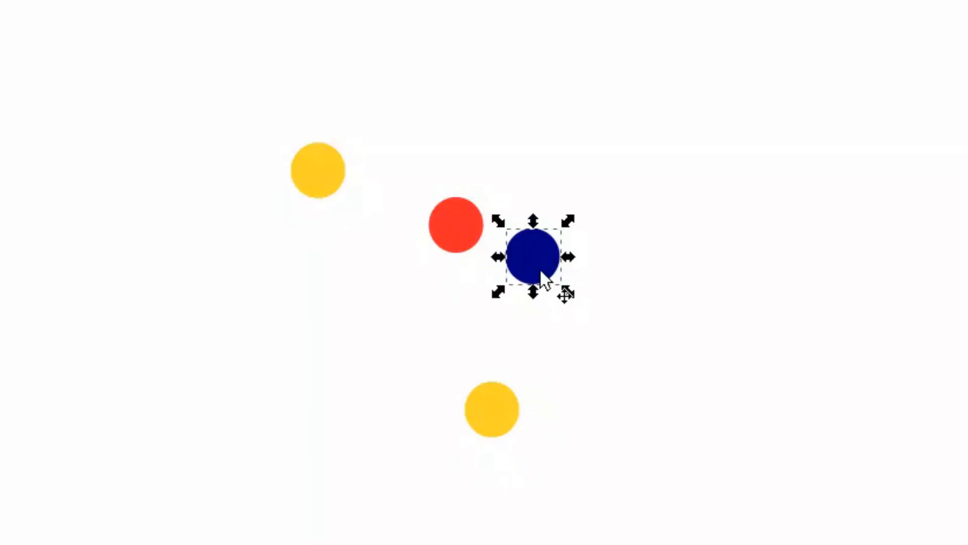
mouse_move(105, 325)
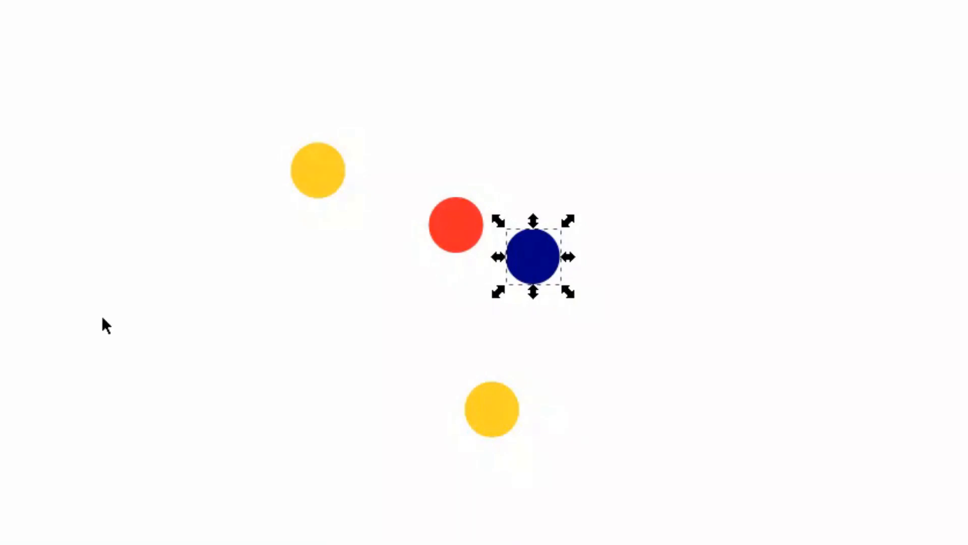
mouse_move(3, 308)
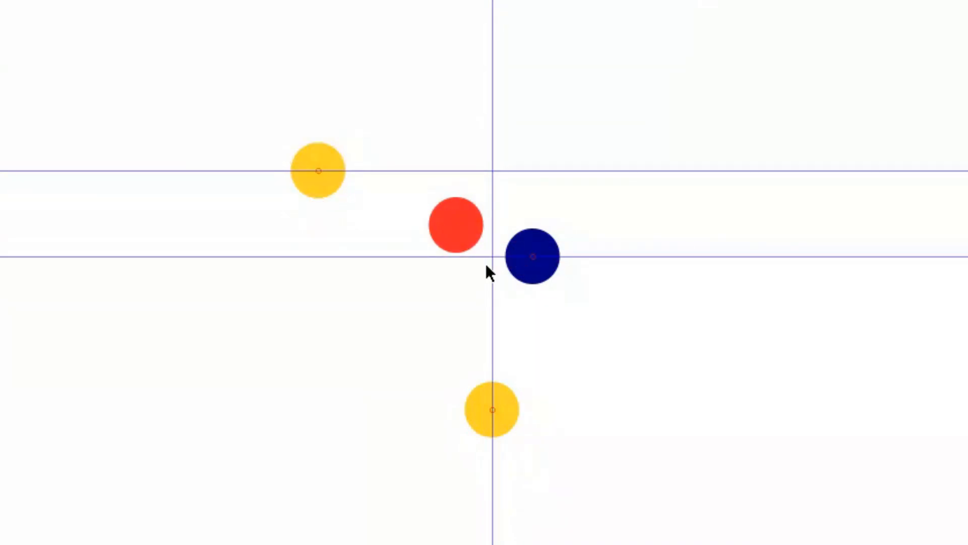
mouse_move(468, 276)
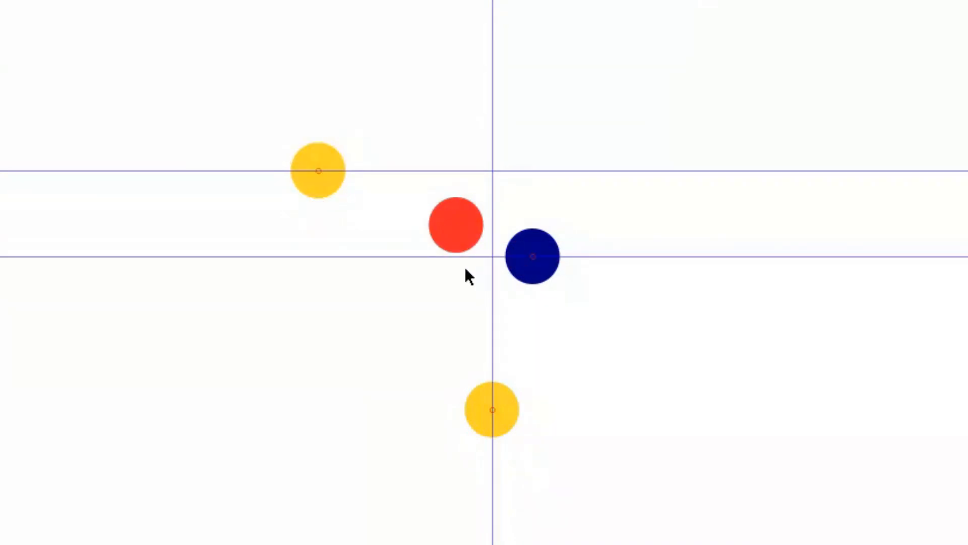
With guides on the circle centres, nudge the upper-left yellow circle slightly right toward the red one
click(455, 224)
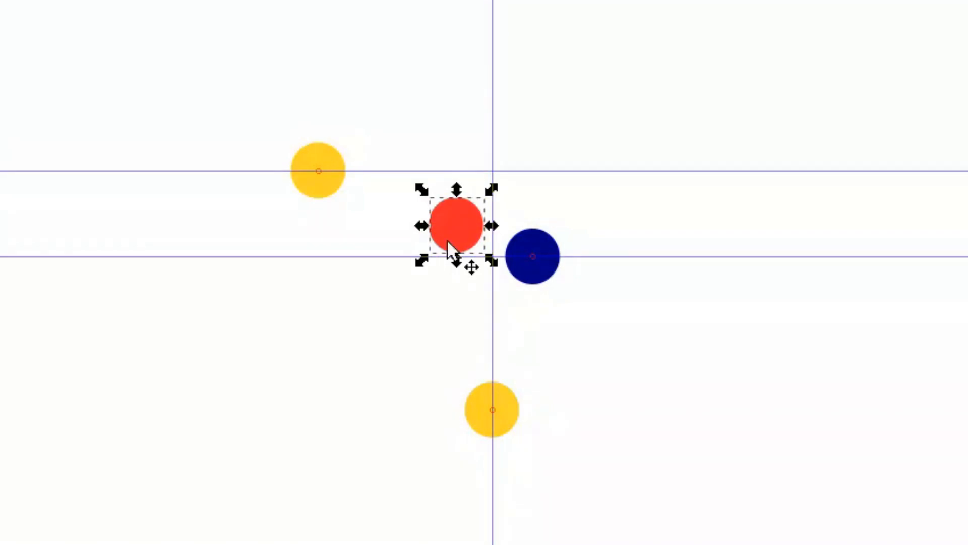
mouse_move(442, 284)
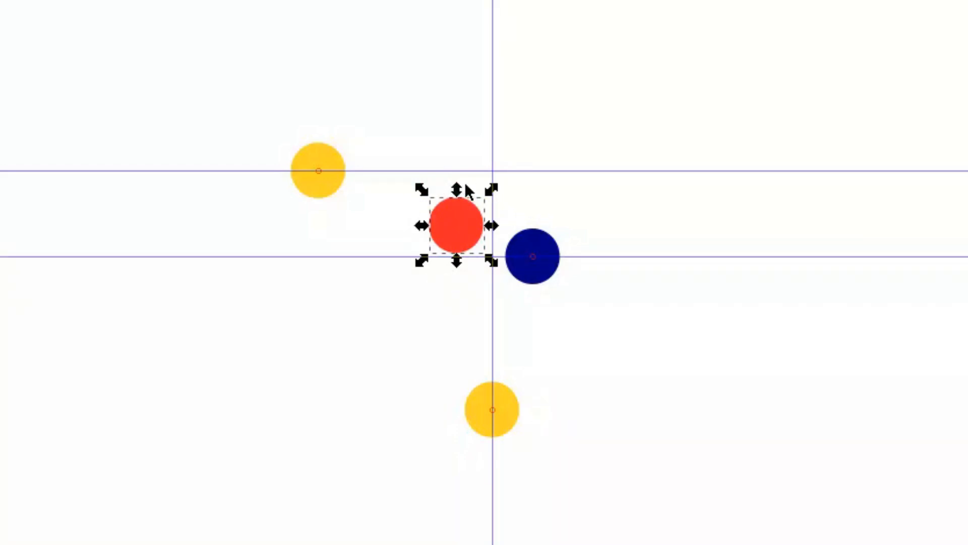
mouse_move(362, 189)
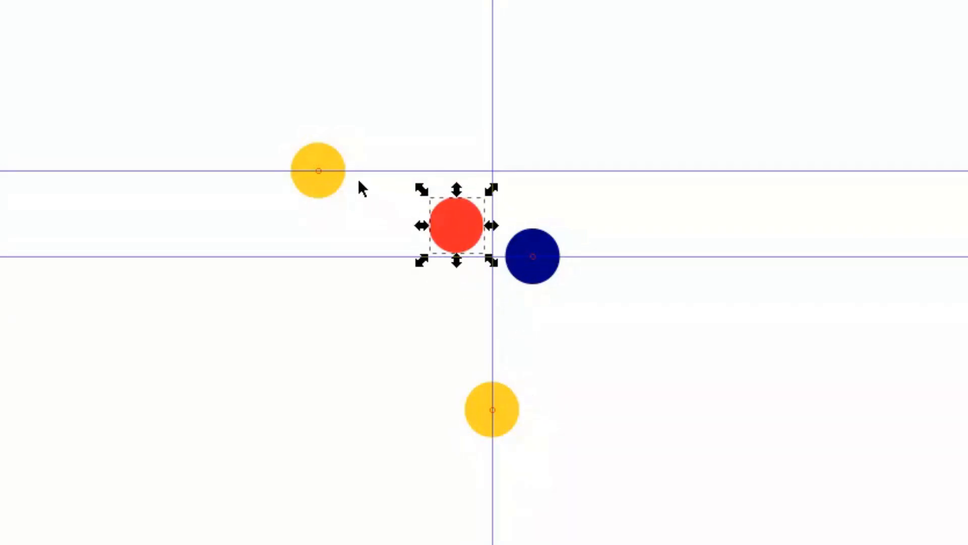
mouse_move(379, 168)
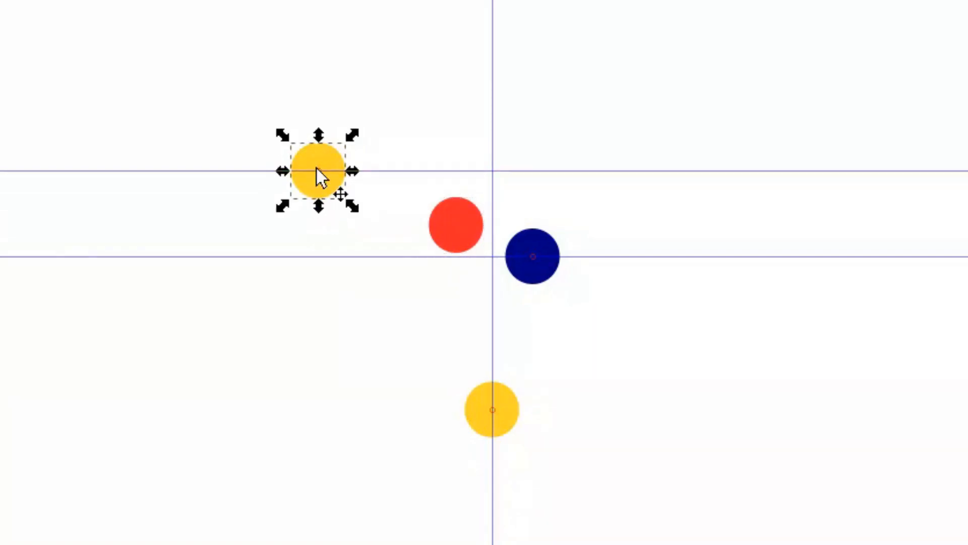
mouse_move(376, 88)
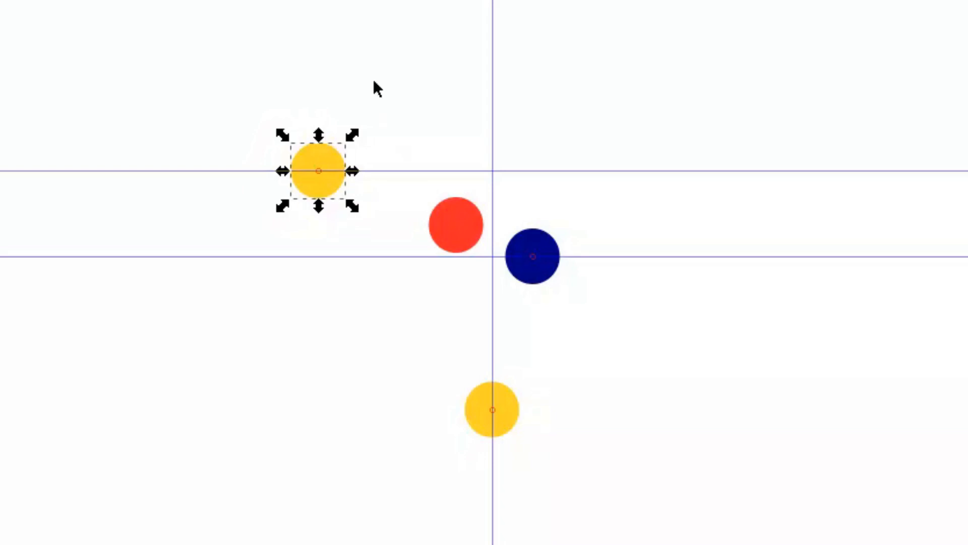
drag(317, 172, 352, 180)
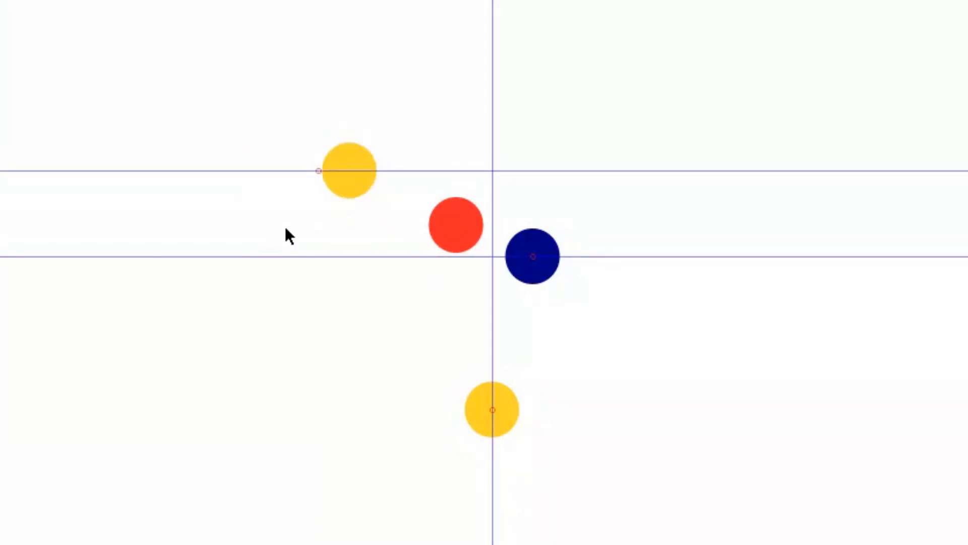
mouse_move(550, 400)
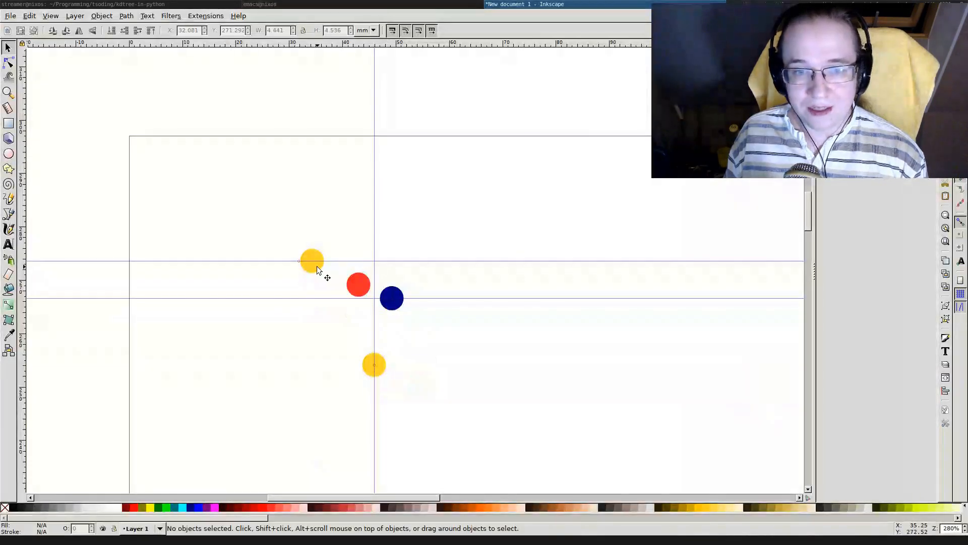
Compare the red and upper-left yellow circles' X/Y and start the line at the red circle's centre
click(358, 284)
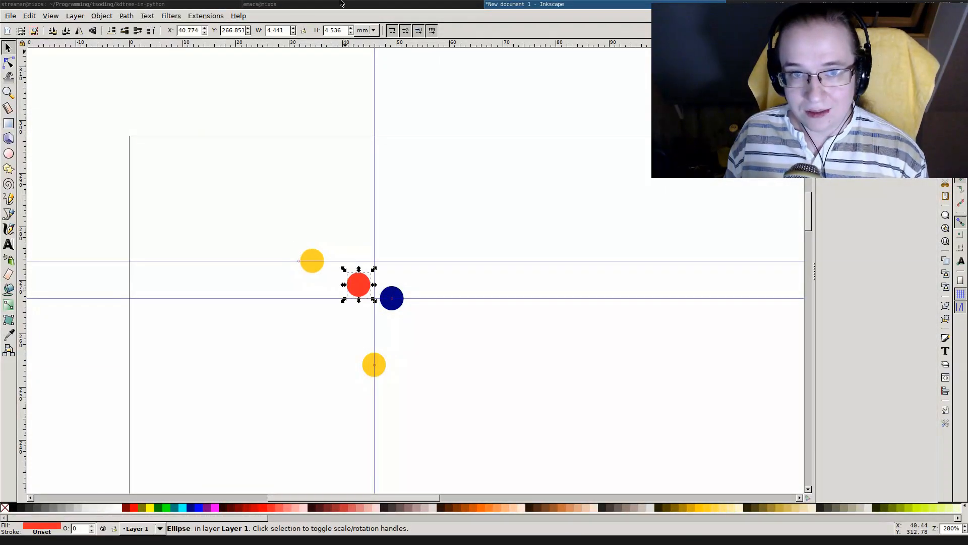
click(259, 4)
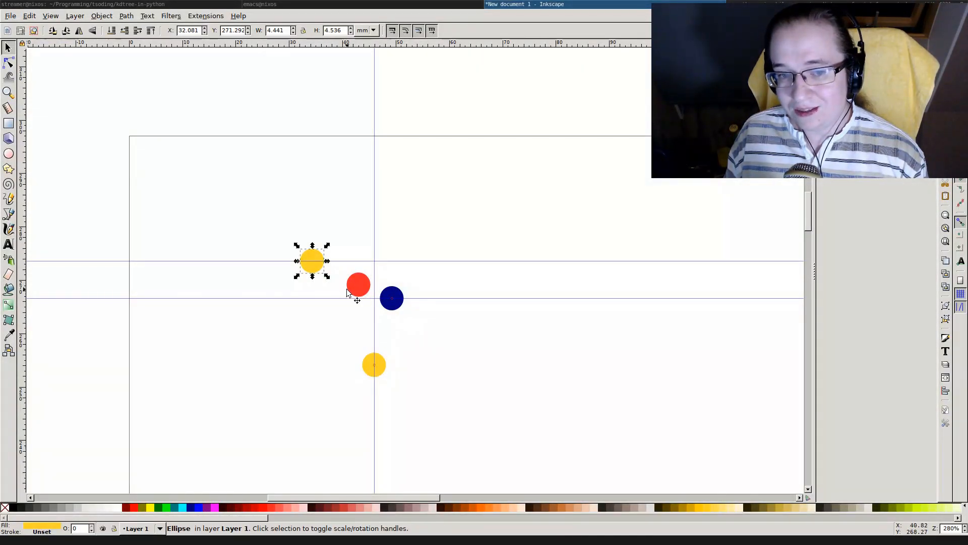
click(357, 285)
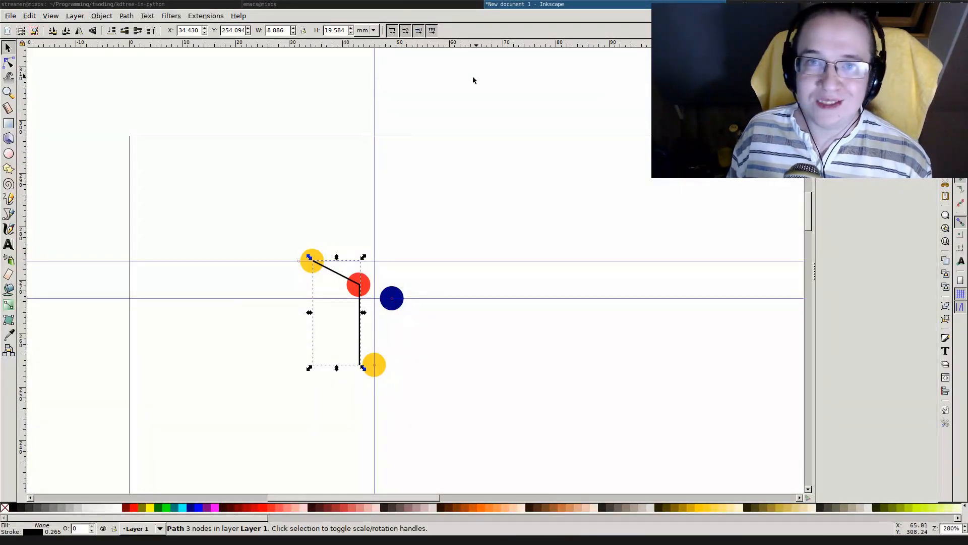
mouse_move(397, 405)
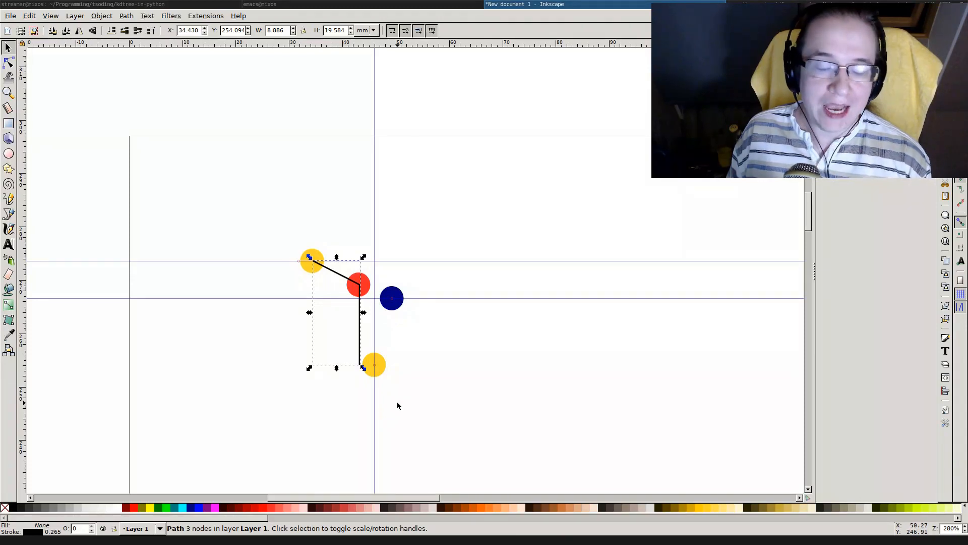
mouse_move(497, 422)
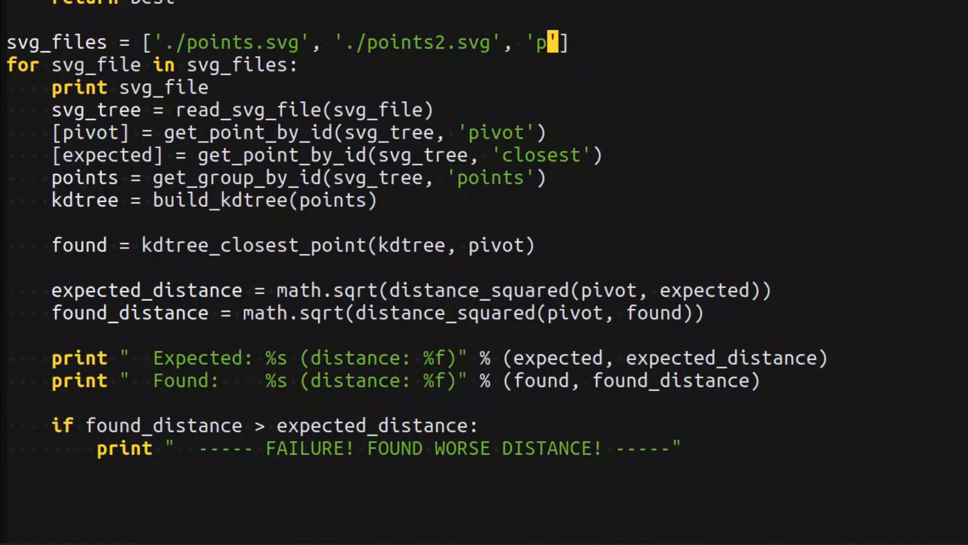
Append './points3.svg' to the svg_files list after './points2.svg'
text(./points3.svg)
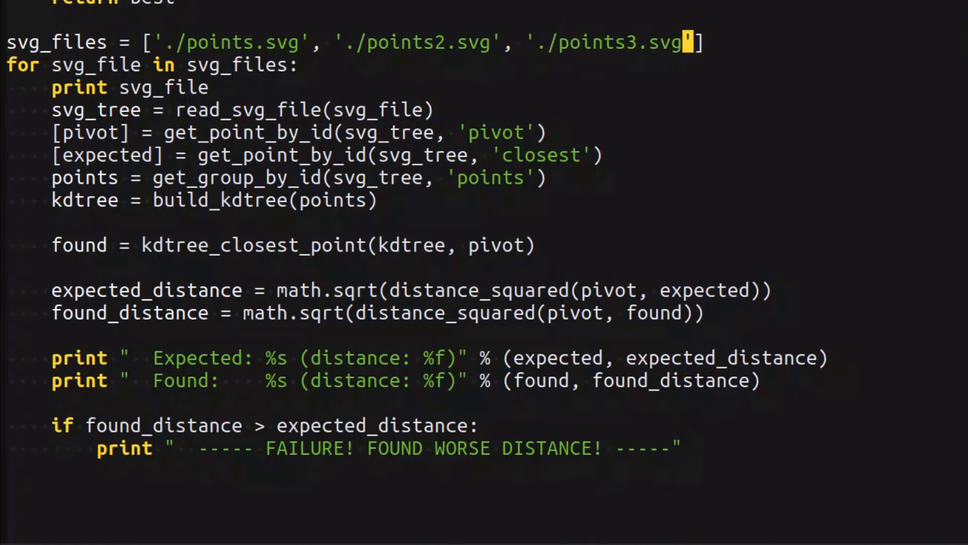